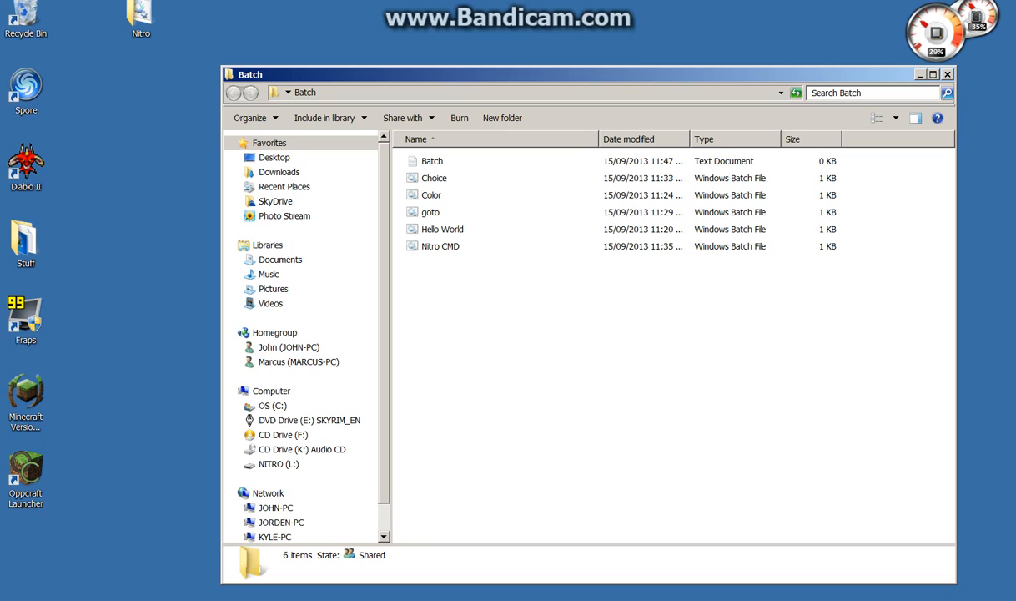
pyautogui.click(432, 160)
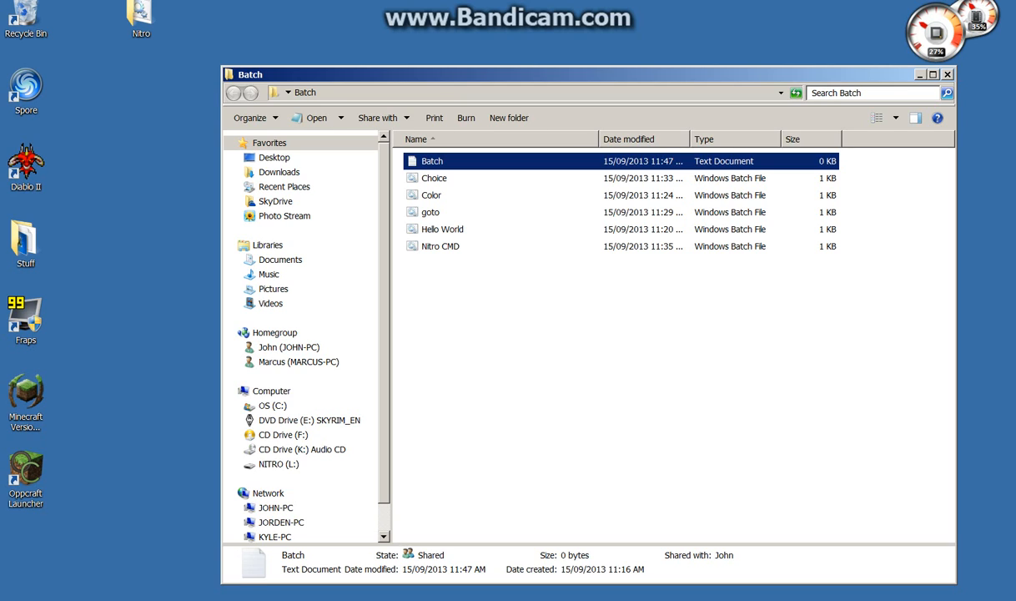
pyautogui.doubleClick(432, 160)
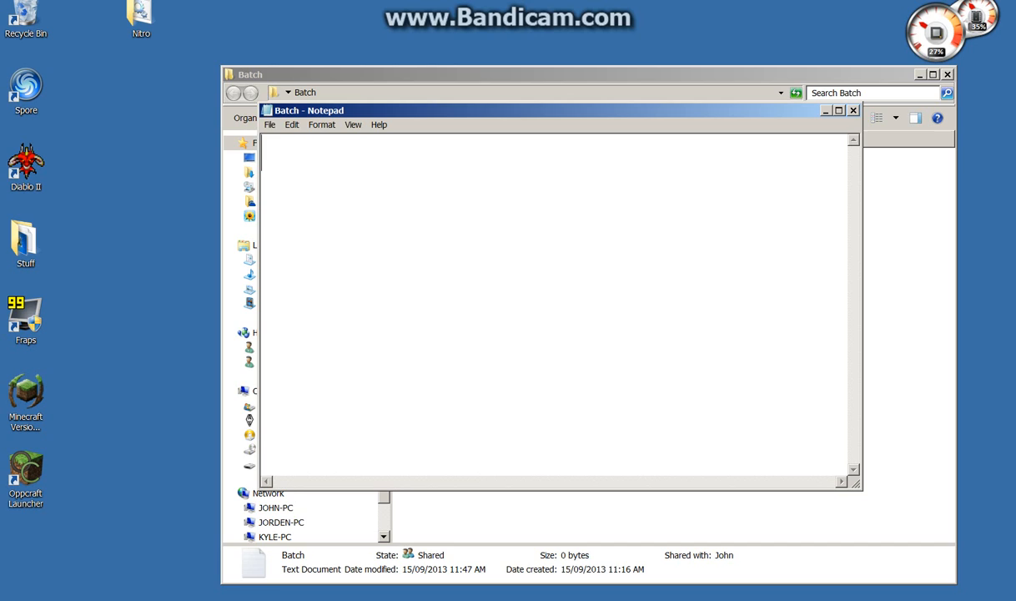
pyautogui.write('@echo off')
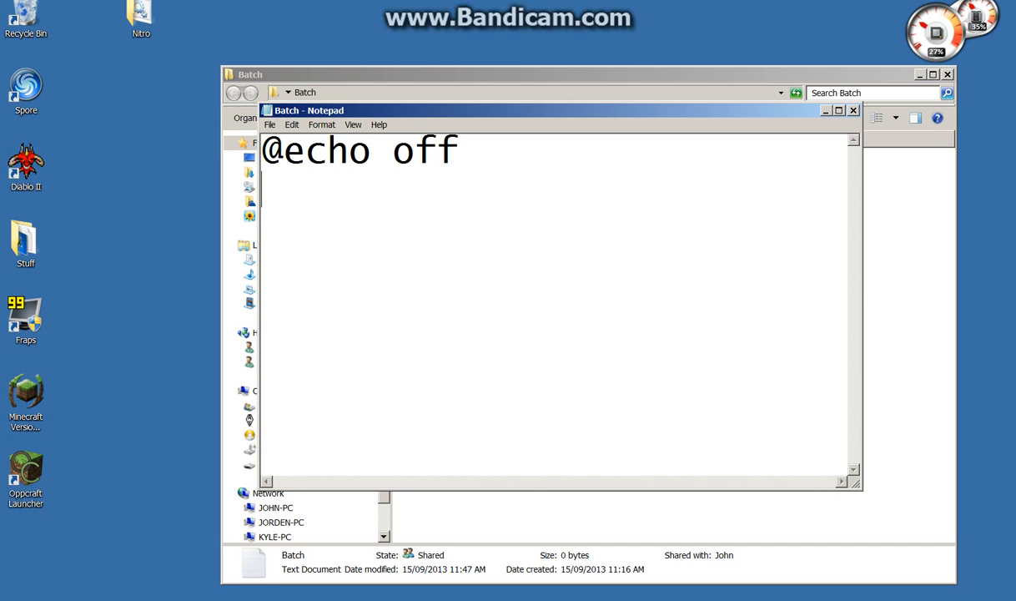
pyautogui.write('echo Hello')
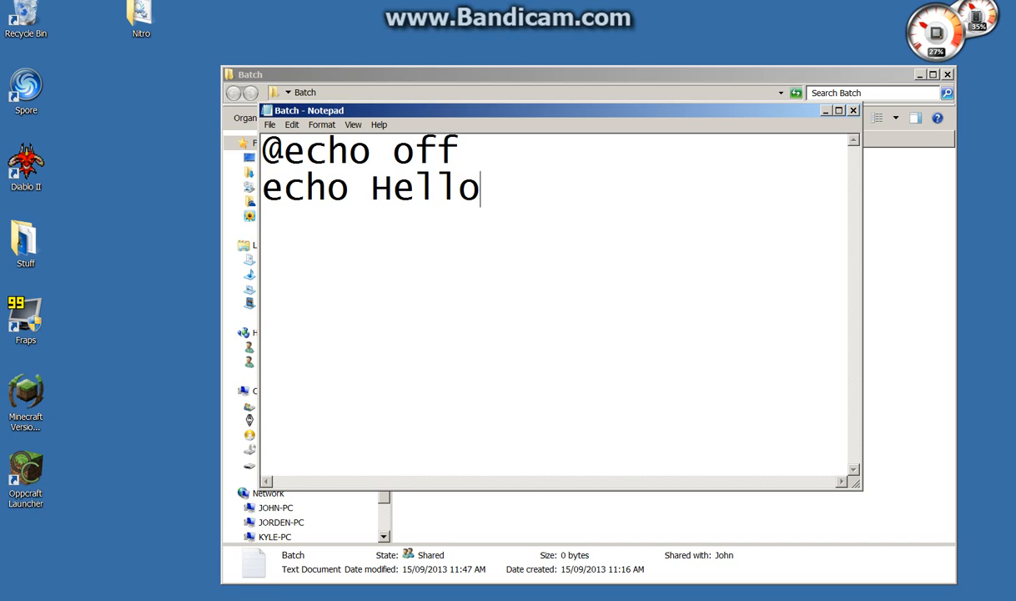
pyautogui.write('World')
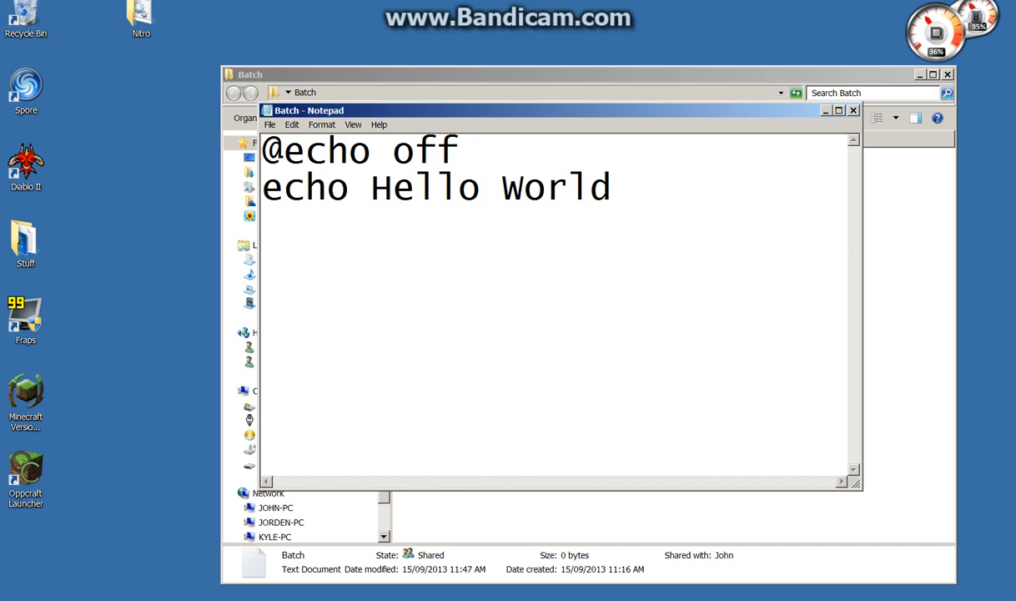
pyautogui.write('pause.')
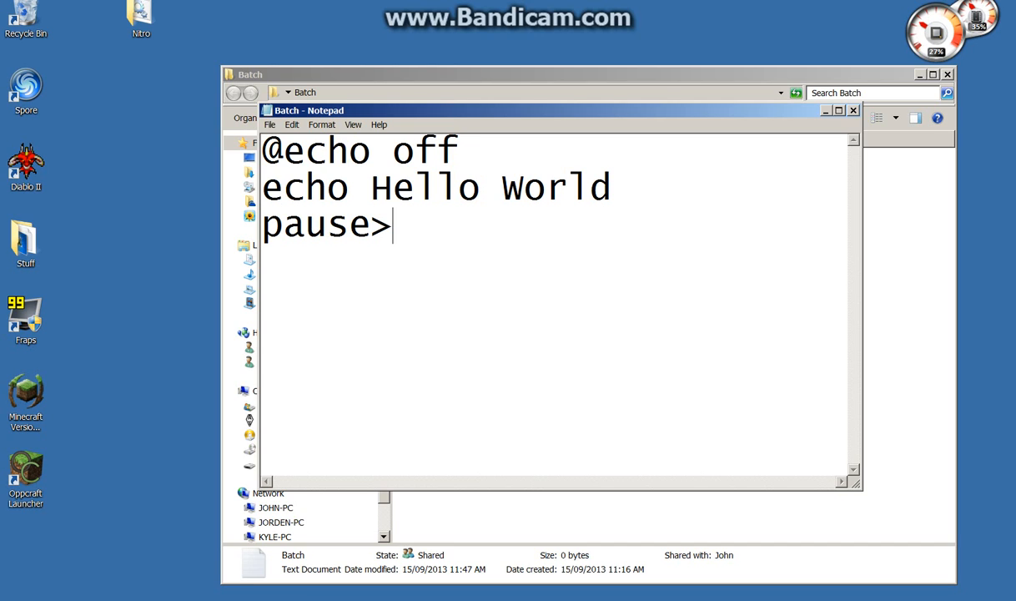
pyautogui.write('null')
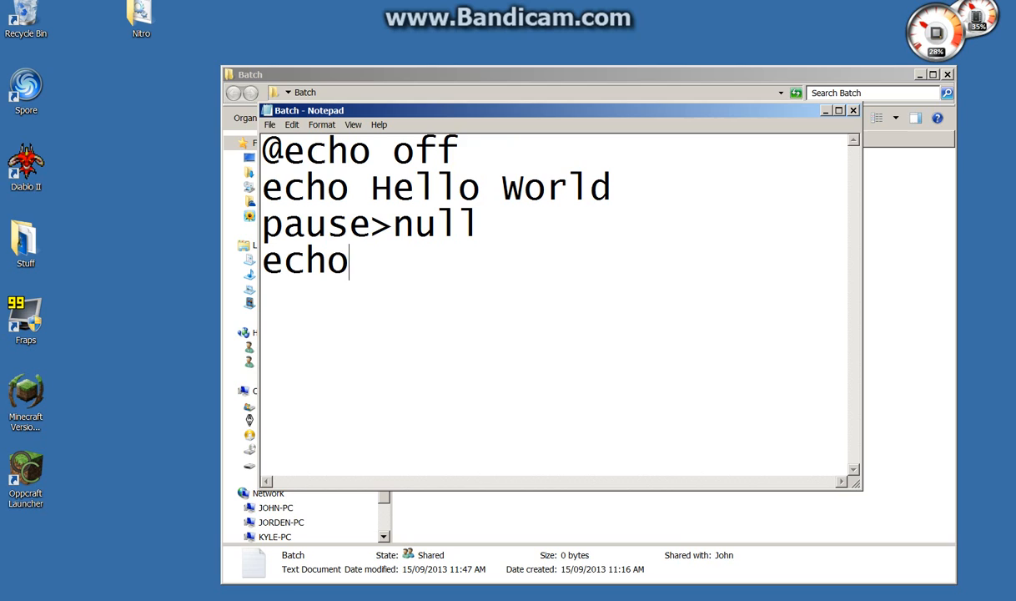
# Step: Add an echo Good it works line followed by another pause>null
pyautogui.write('Good')
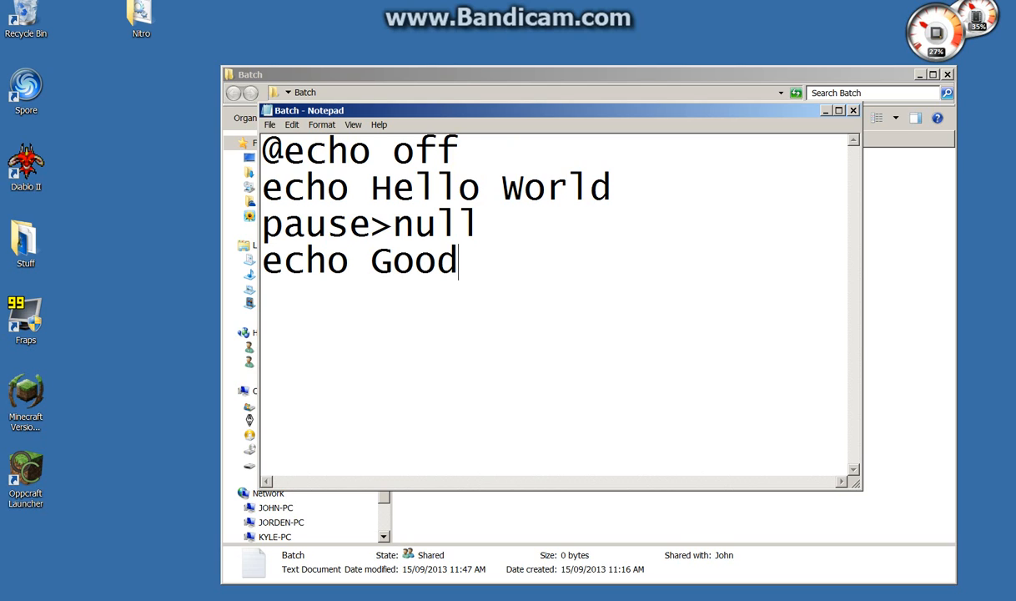
pyautogui.write('it wo')
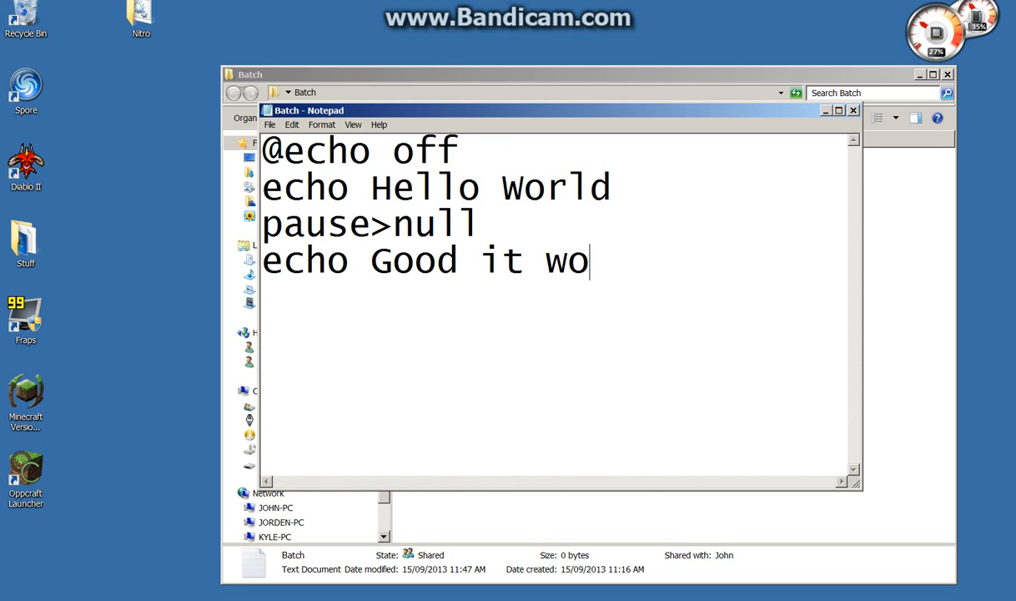
pyautogui.write('rks')
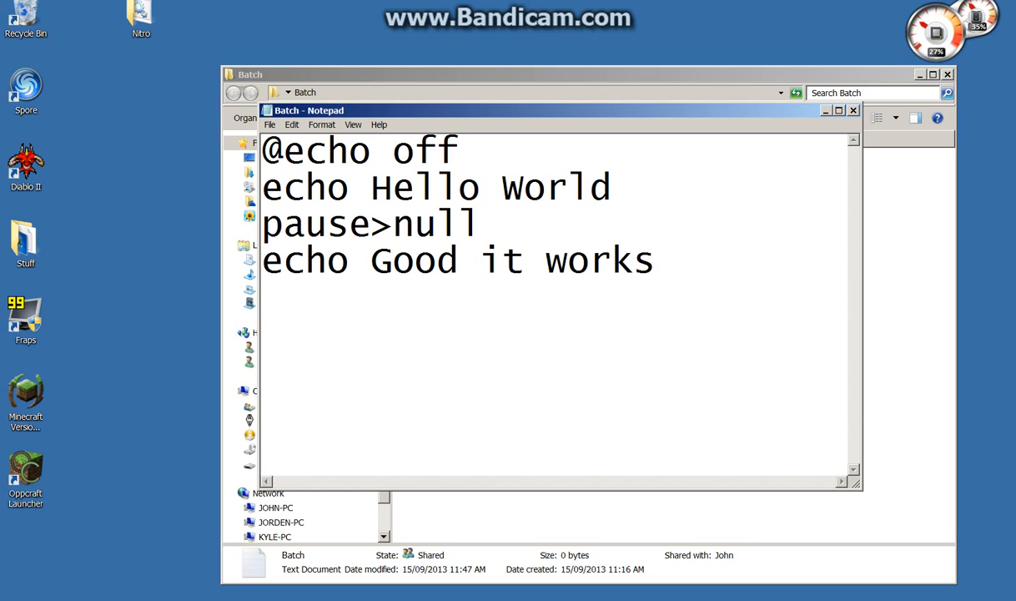
pyautogui.write('pause')
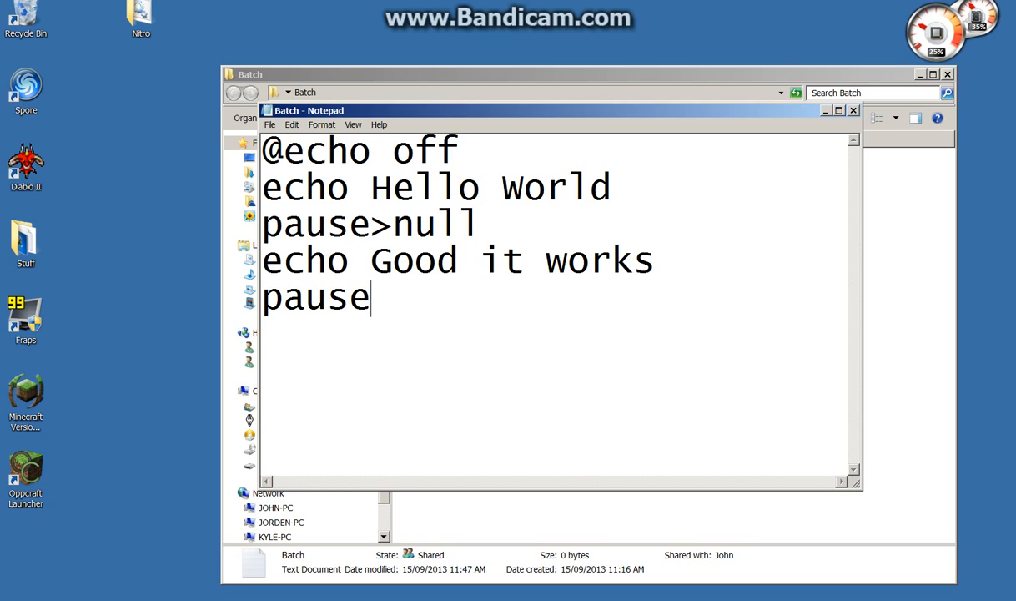
pyautogui.write('>null')
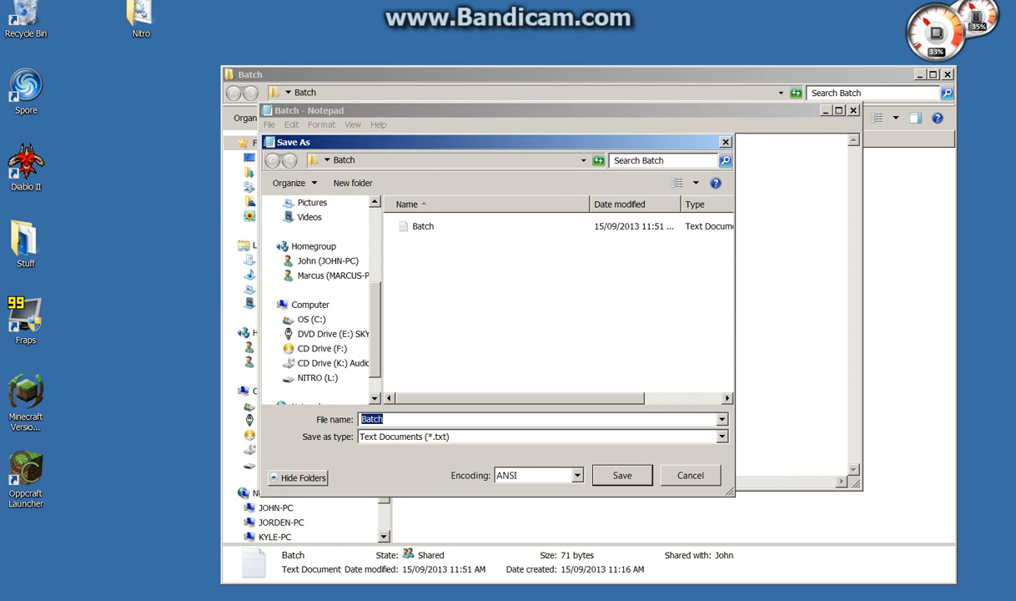
# Step: Enter Null.bat as the file name and save the script
pyautogui.write('Null.bat')
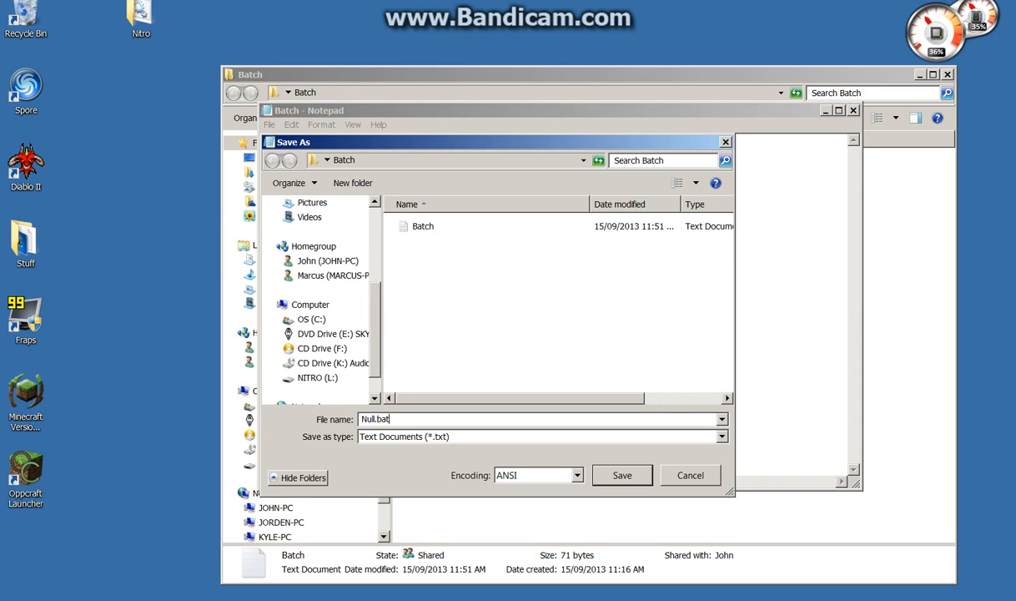
pyautogui.click(623, 474)
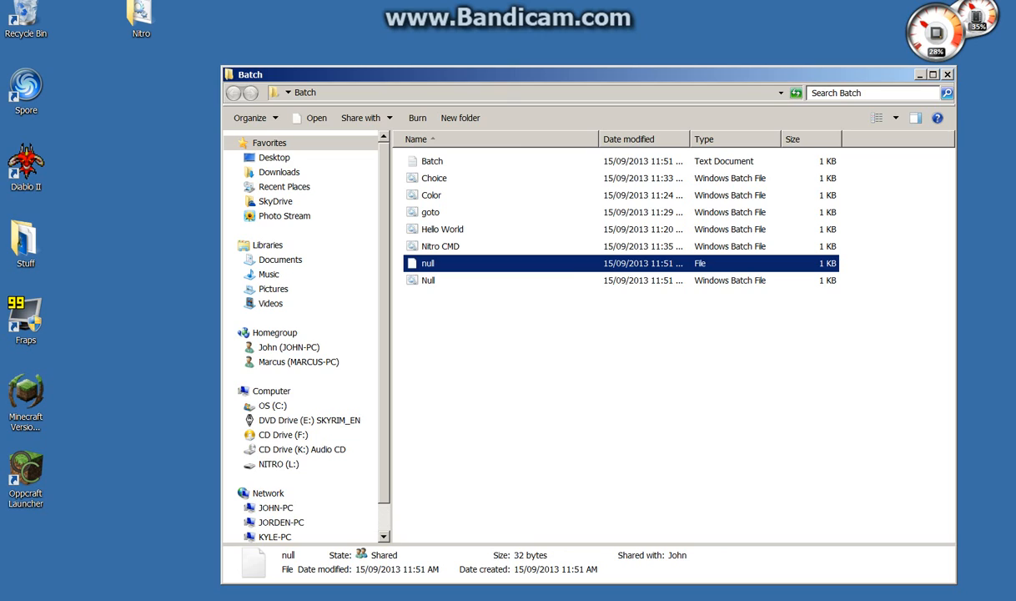
pyautogui.moveTo(427, 263)
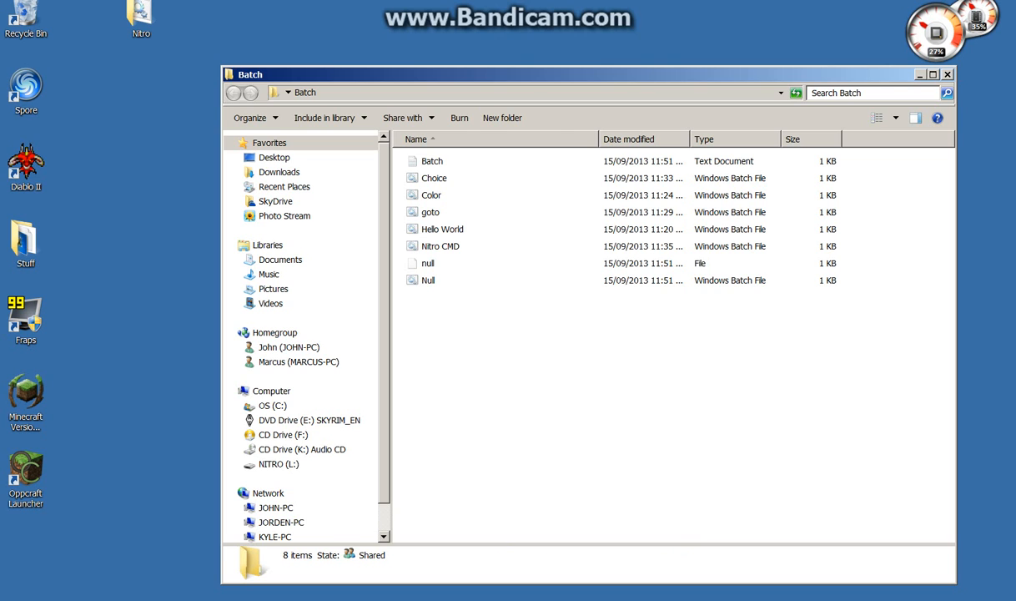
pyautogui.click(425, 263)
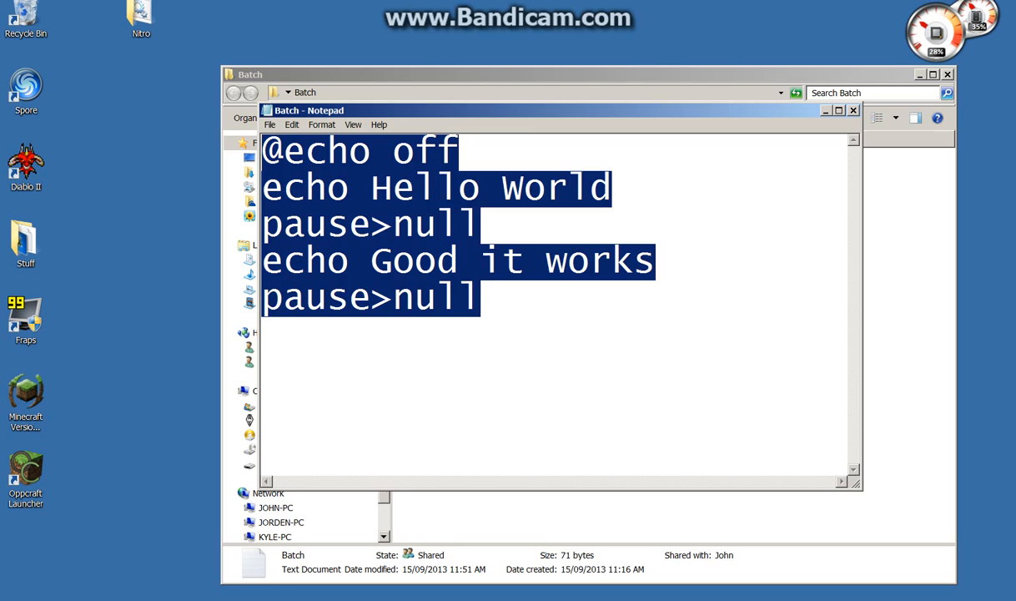
pyautogui.press('Delete')
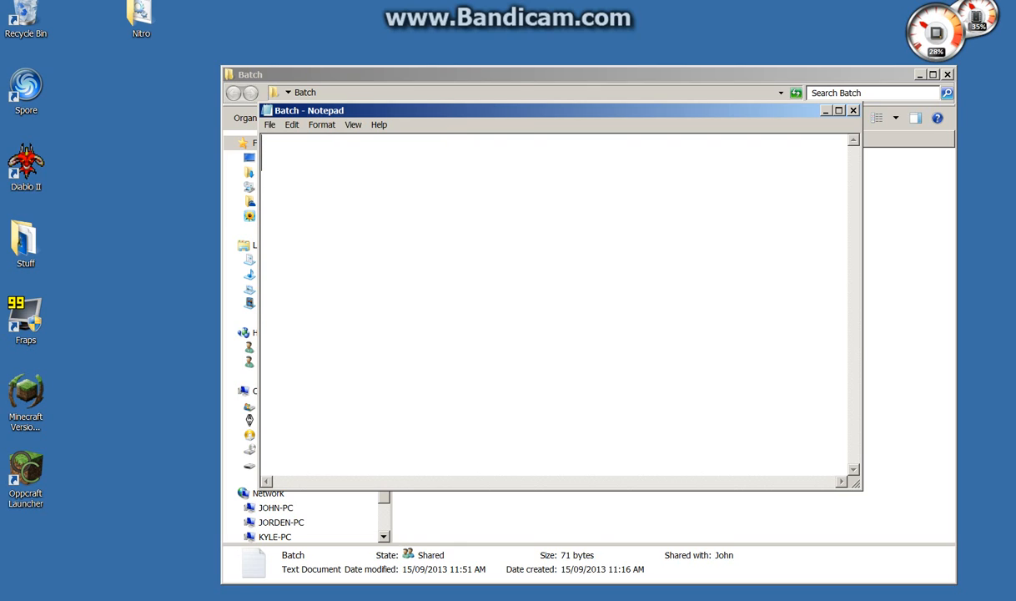
pyautogui.write('@echo off')
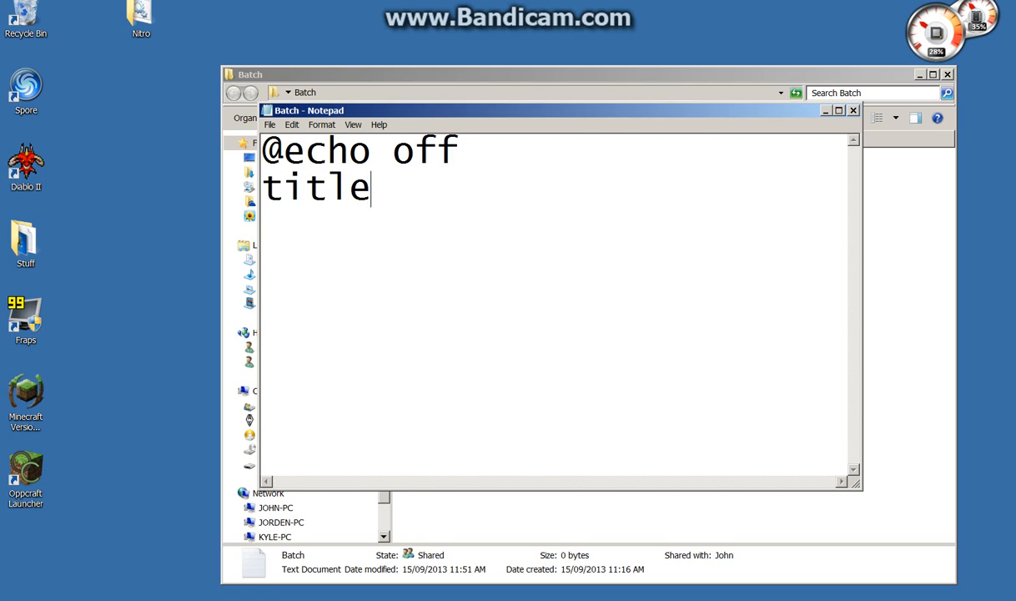
pyautogui.write('Name')
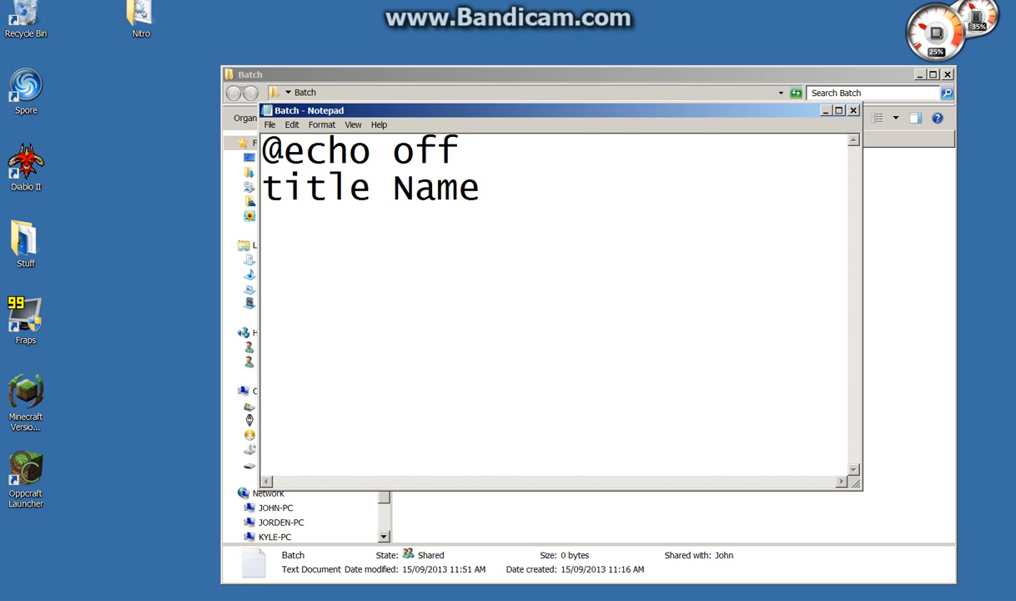
pyautogui.write('Real')
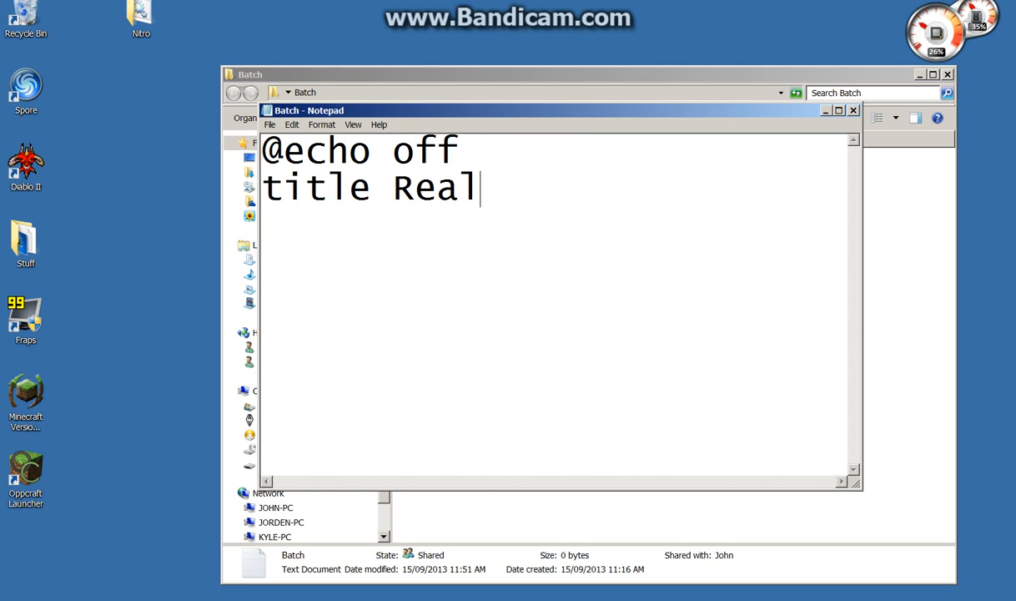
pyautogui.write('Name')
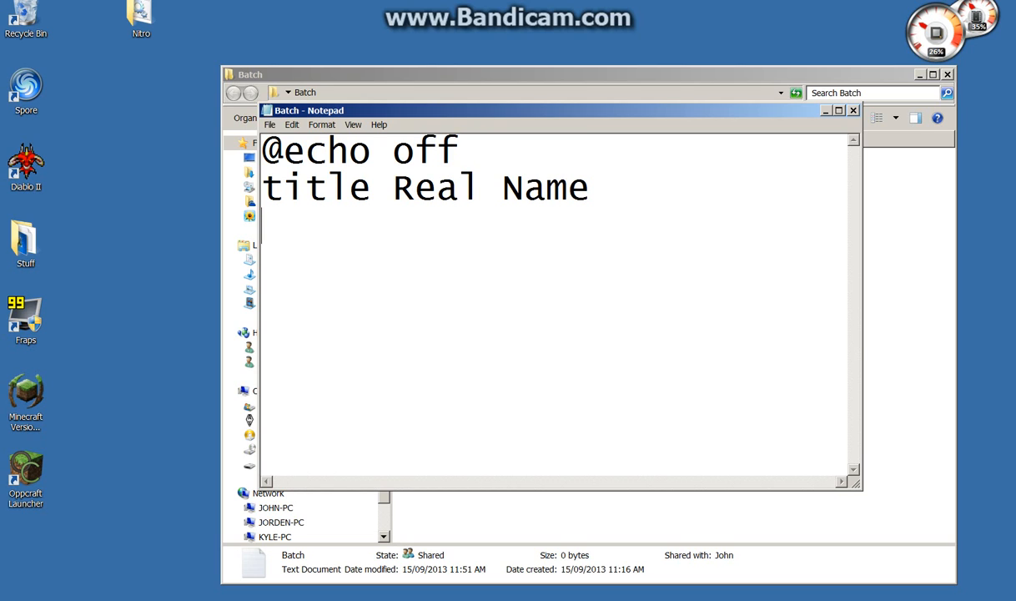
pyautogui.write('C')
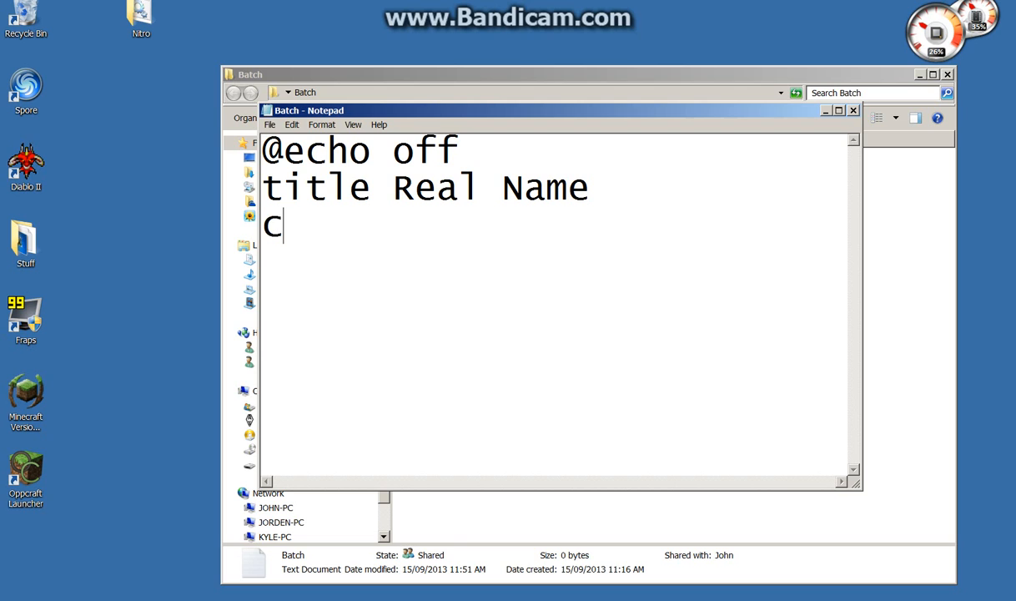
pyautogui.press('Backspace')
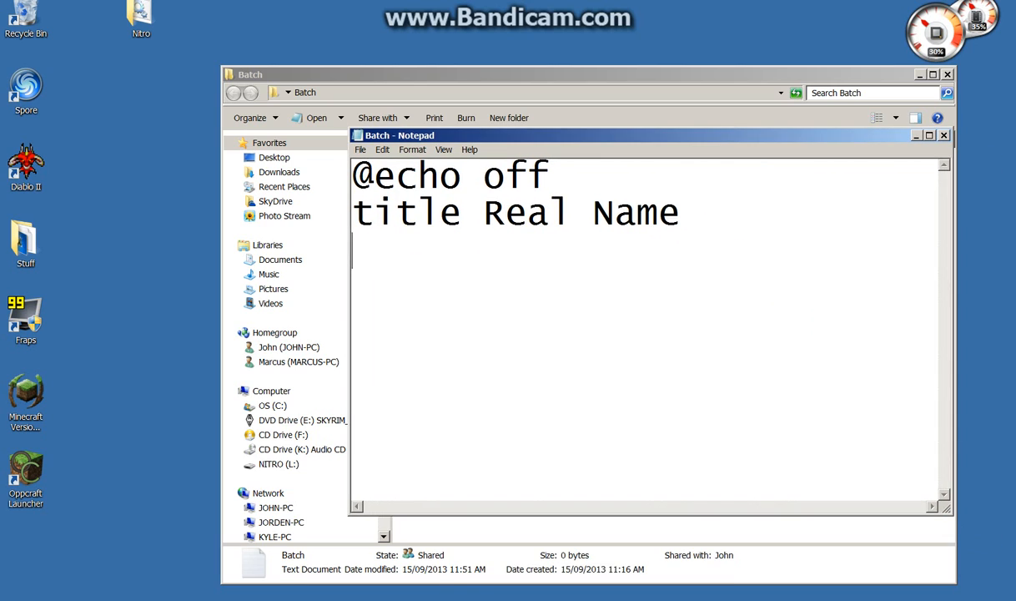
# Step: Add an echo line asking the user's name, two echo. lines and pause>null
pyautogui.press('BackSpace')
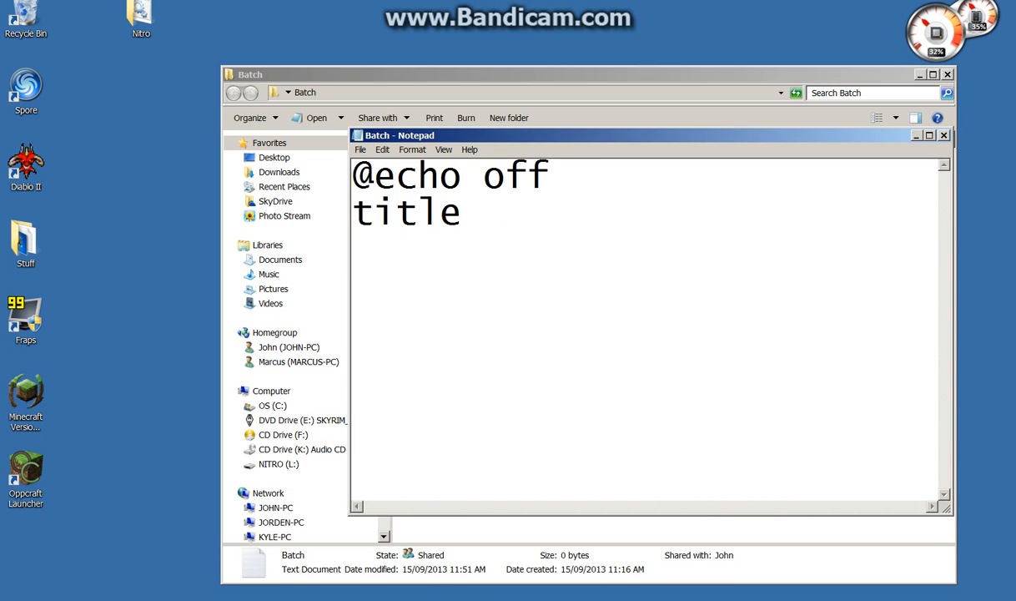
pyautogui.write('Name')
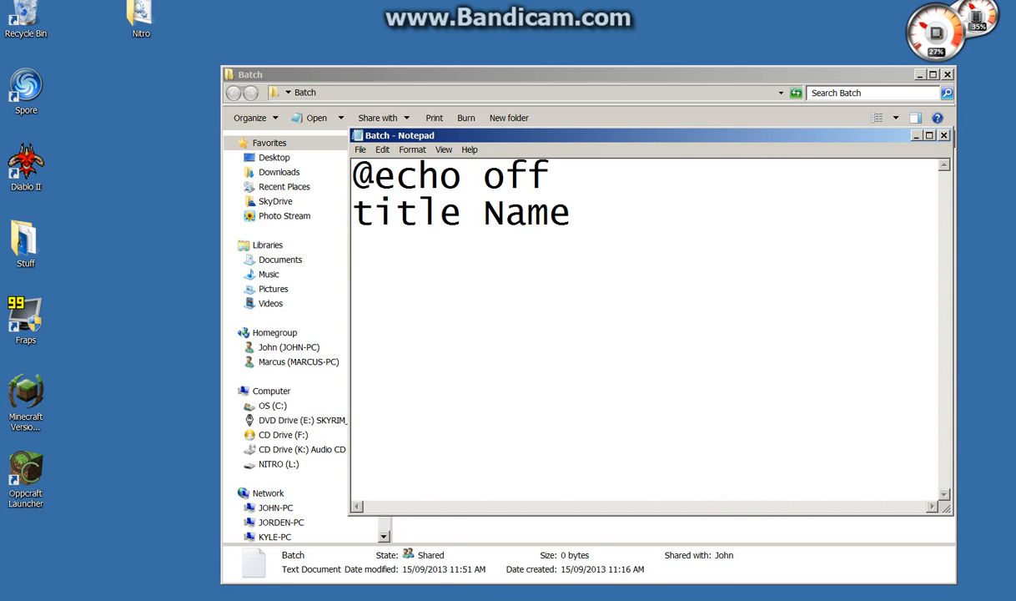
pyautogui.write('echo He')
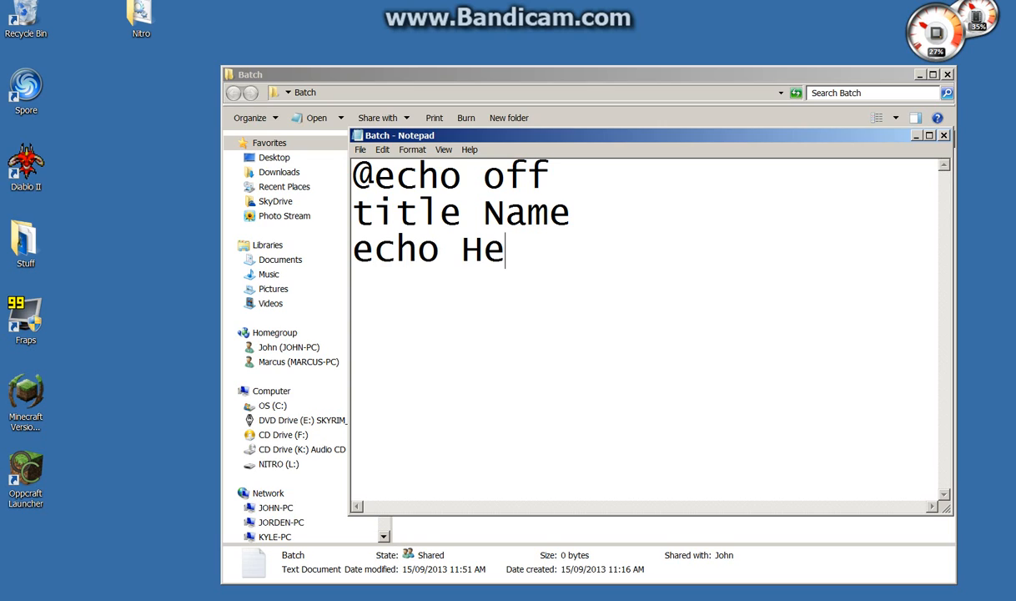
pyautogui.write('llo what if your nam')
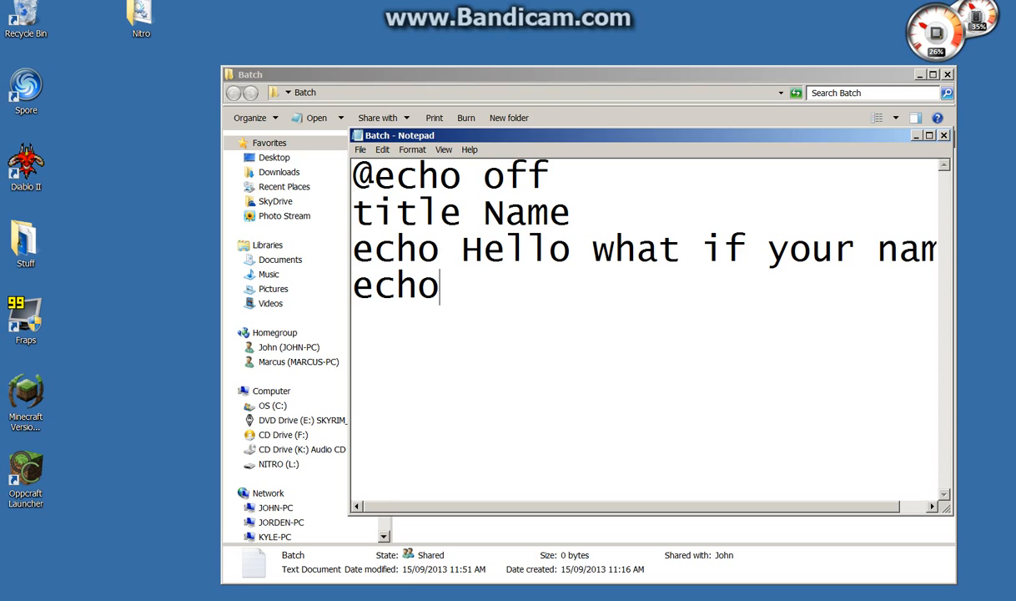
pyautogui.write('.')
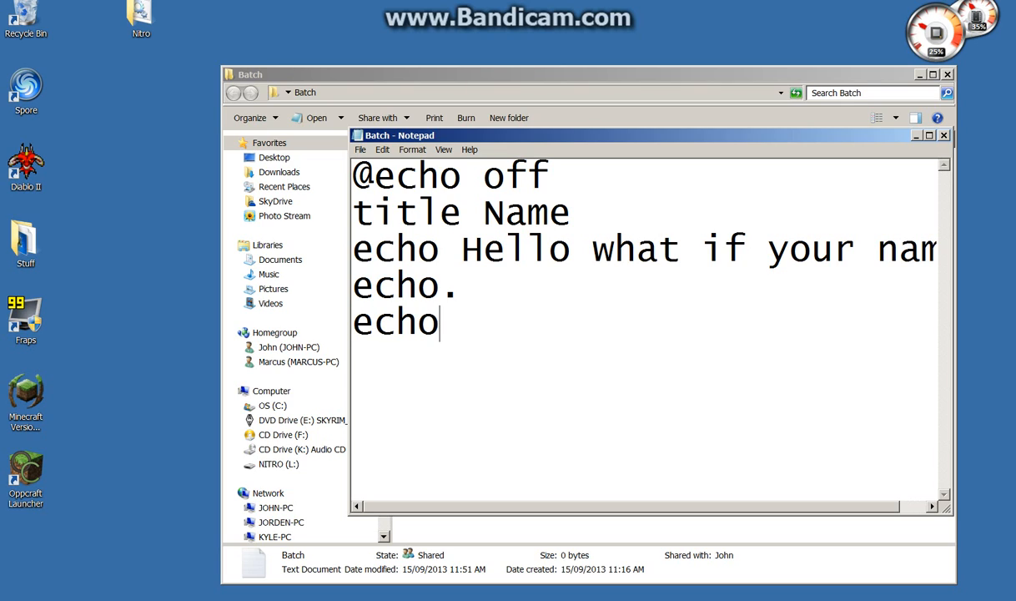
pyautogui.write('.')
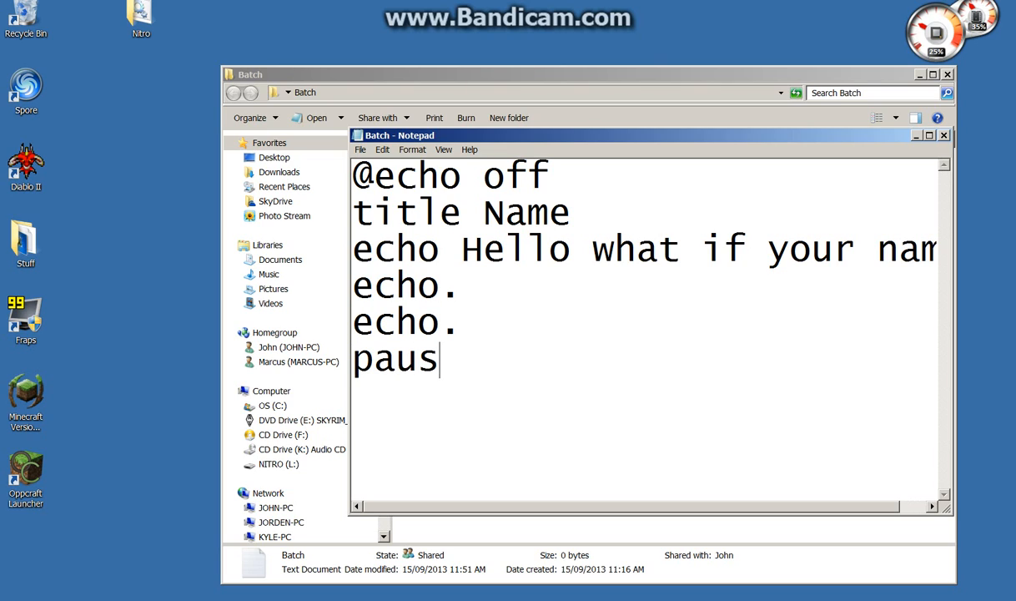
pyautogui.write('e>')
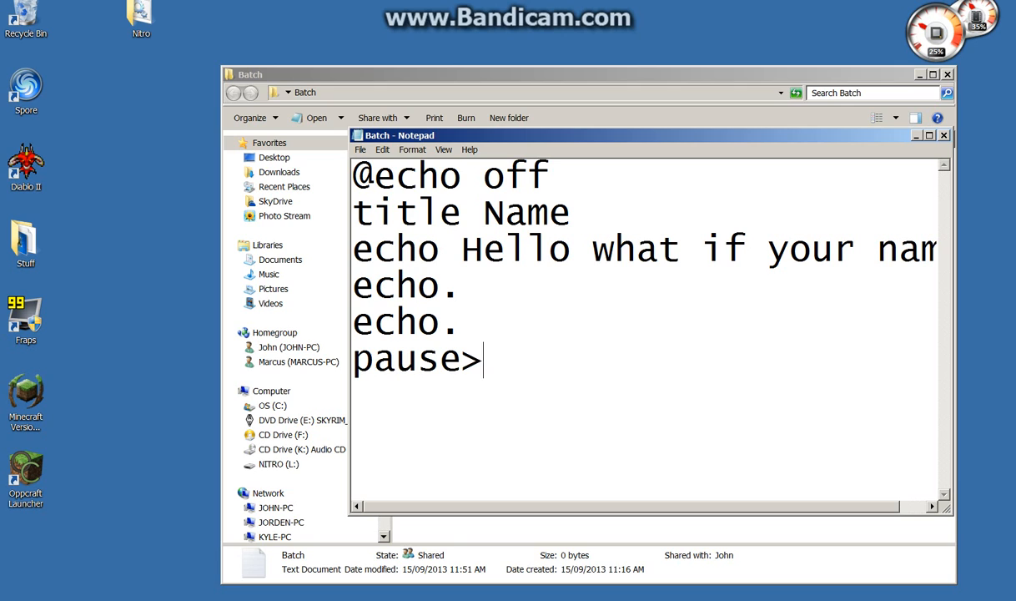
pyautogui.write('null')
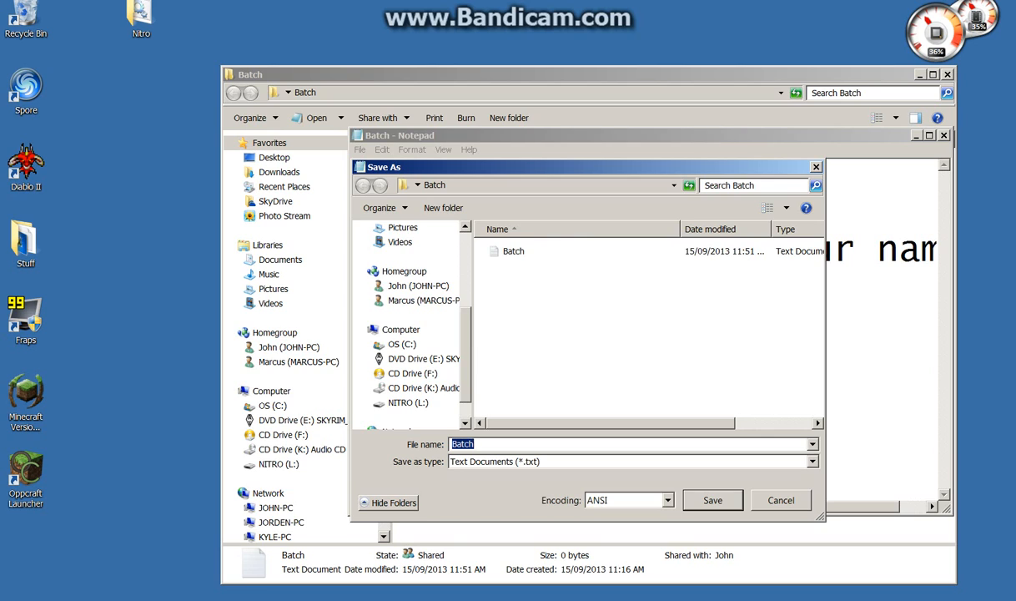
# Step: Save the script as Name.bat and minimize Notepad to view the folder
pyautogui.write('Name.bat')
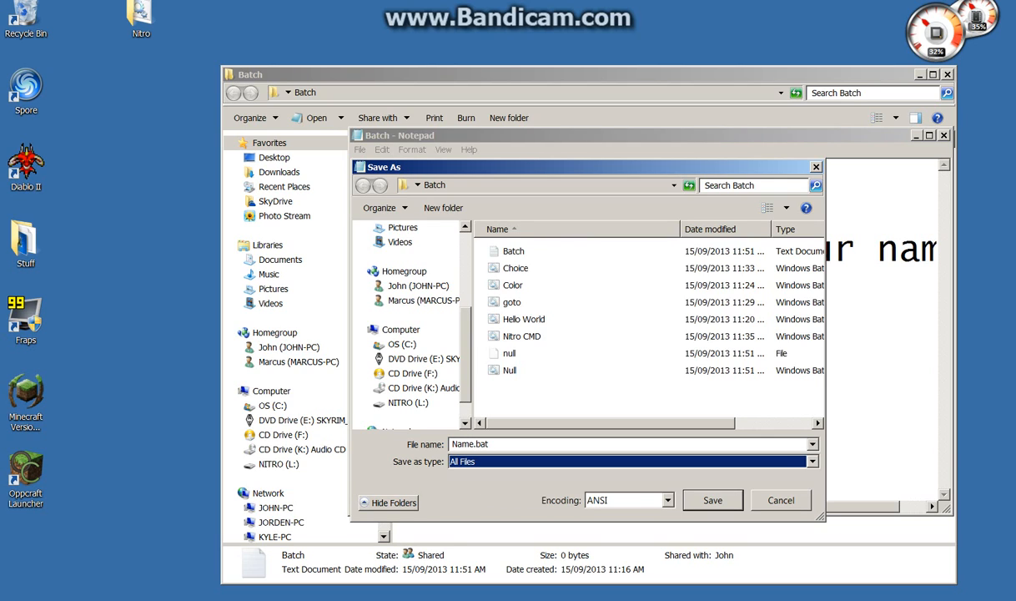
pyautogui.click(712, 499)
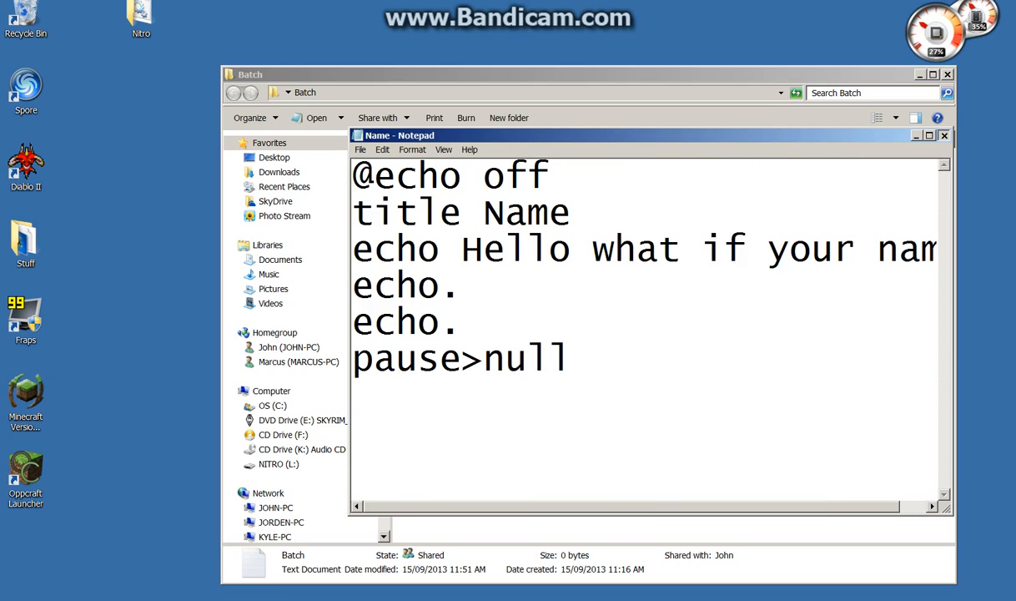
pyautogui.click(945, 135)
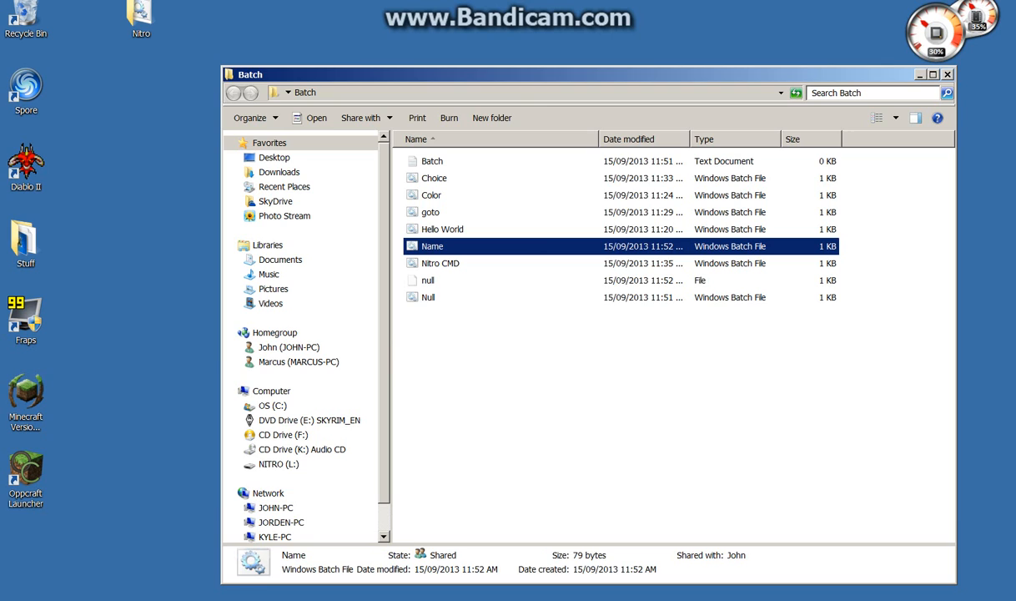
# Step: Test-run Name.bat several times, adding an echo Hello World line between runs
pyautogui.doubleClick(432, 245)
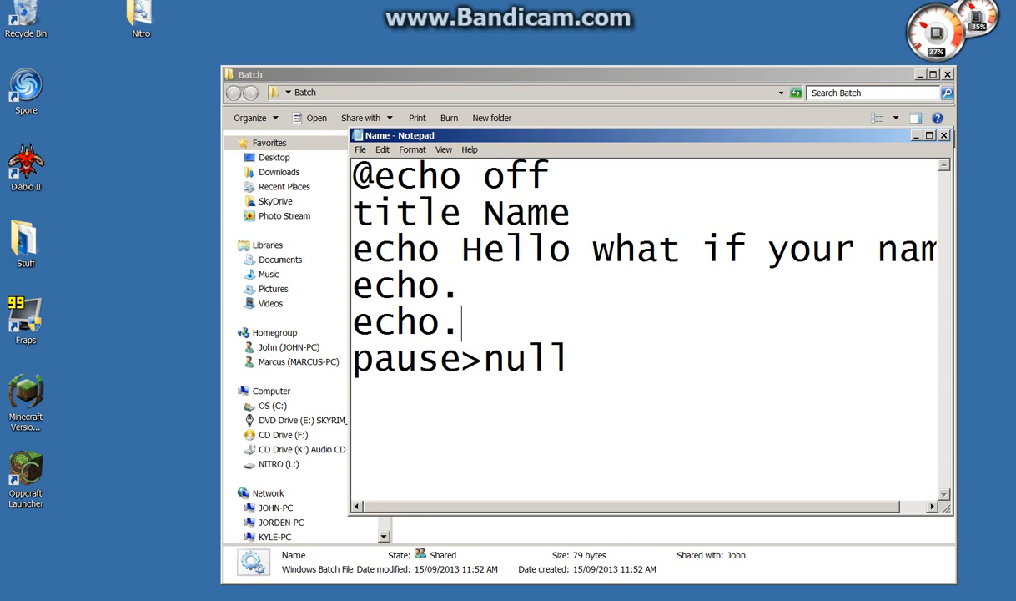
pyautogui.write('echo')
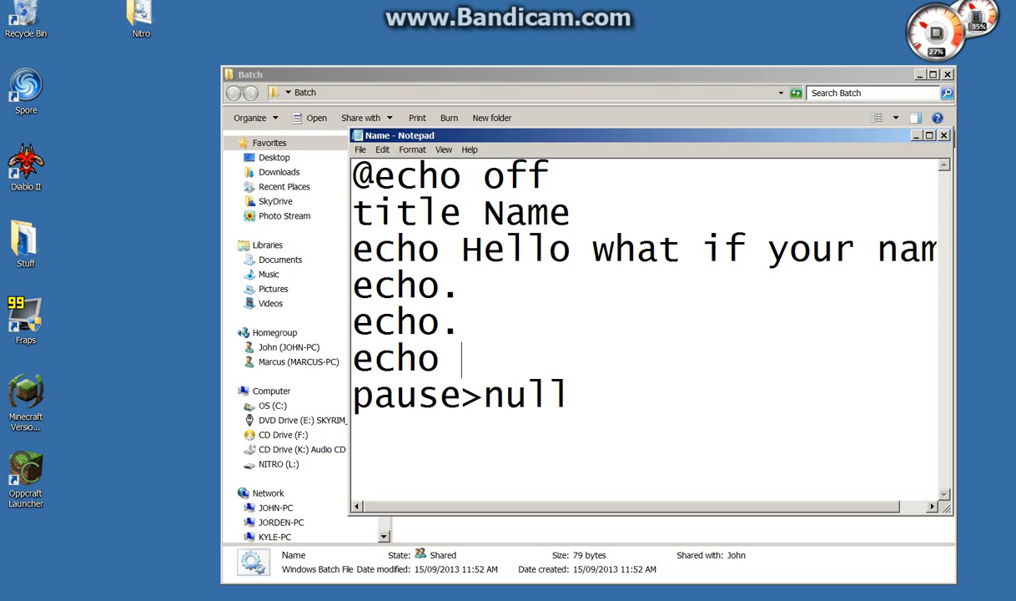
pyautogui.write('Hello')
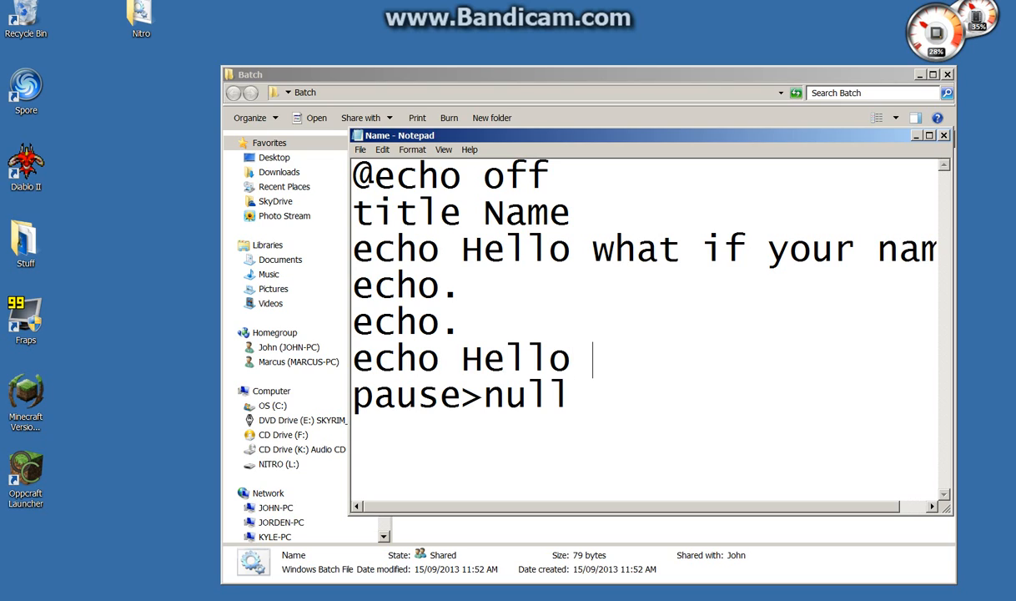
pyautogui.write('Wolrd')
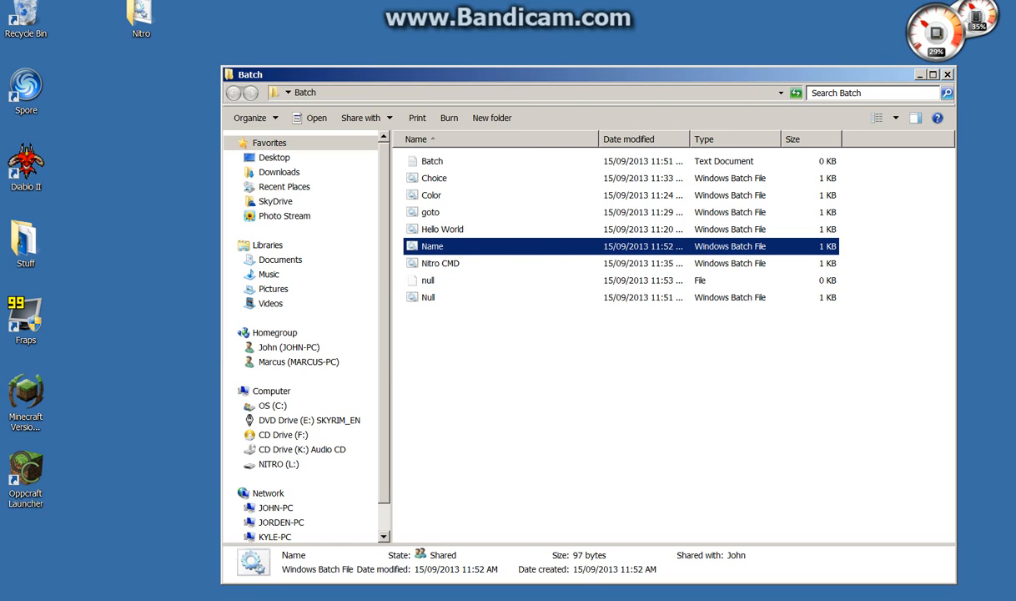
pyautogui.doubleClick(431, 245)
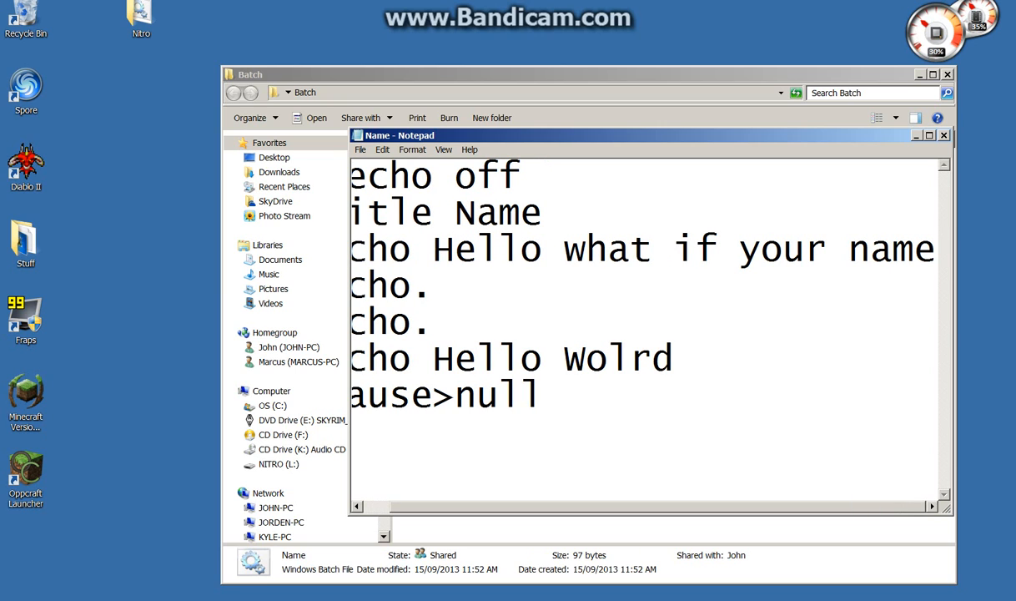
pyautogui.click(943, 135)
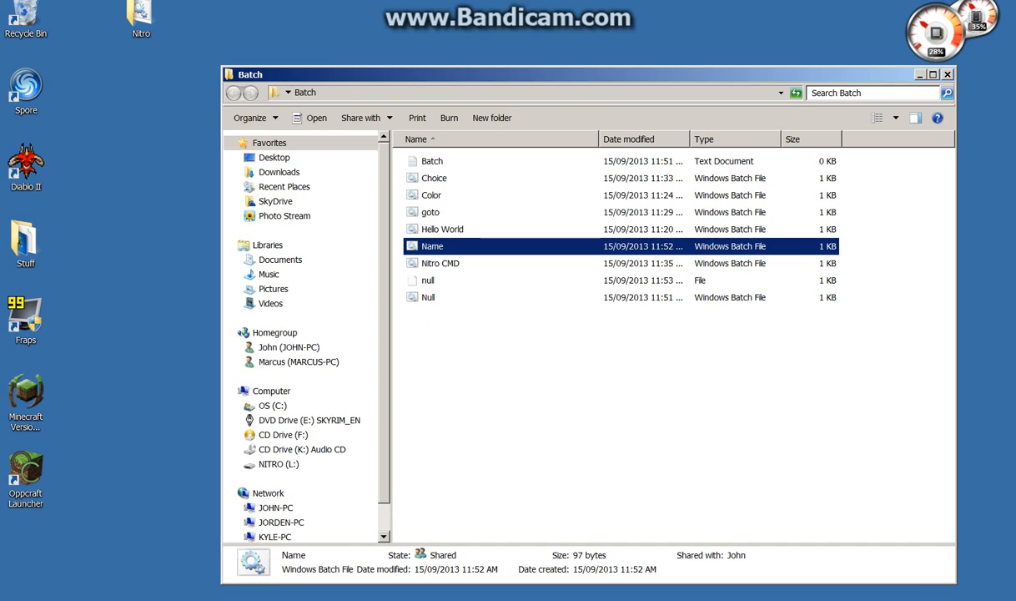
pyautogui.doubleClick(430, 245)
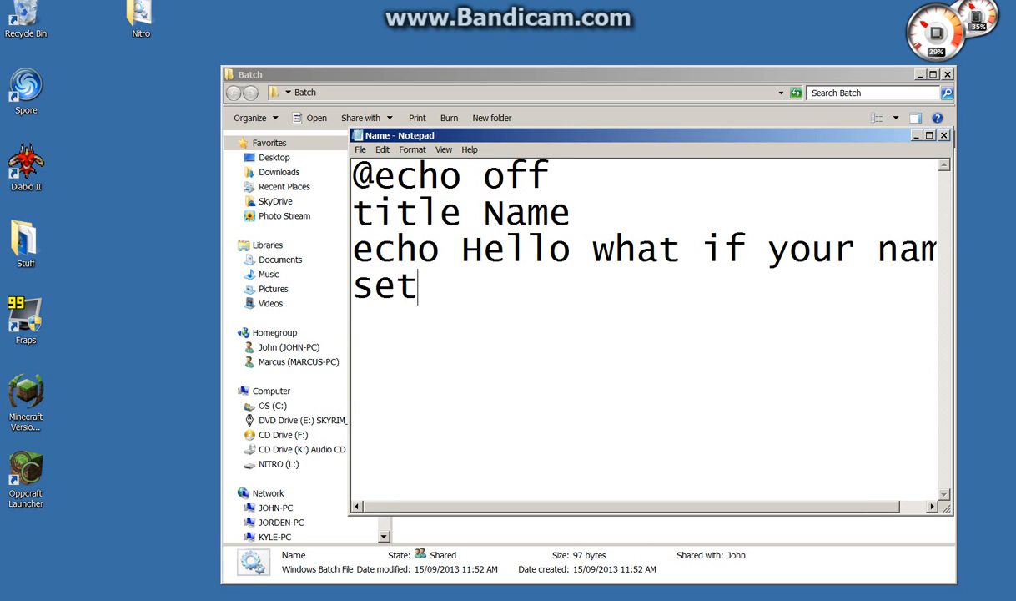
# Step: Add a set /p name= prompt followed by two blank echo. lines
pyautogui.write('/p cho')
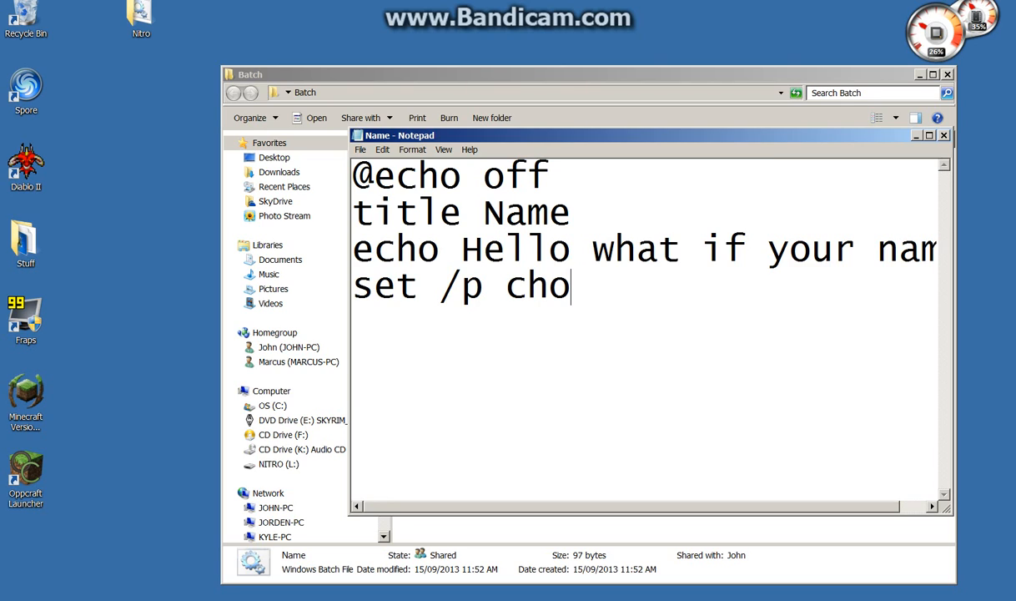
pyautogui.press('BackSpace')
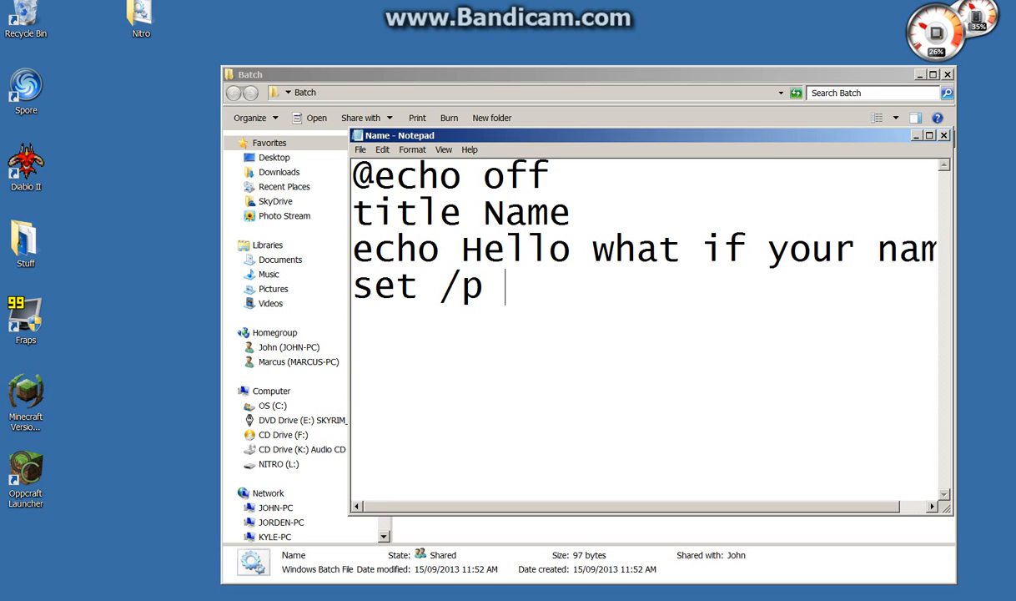
pyautogui.write('name')
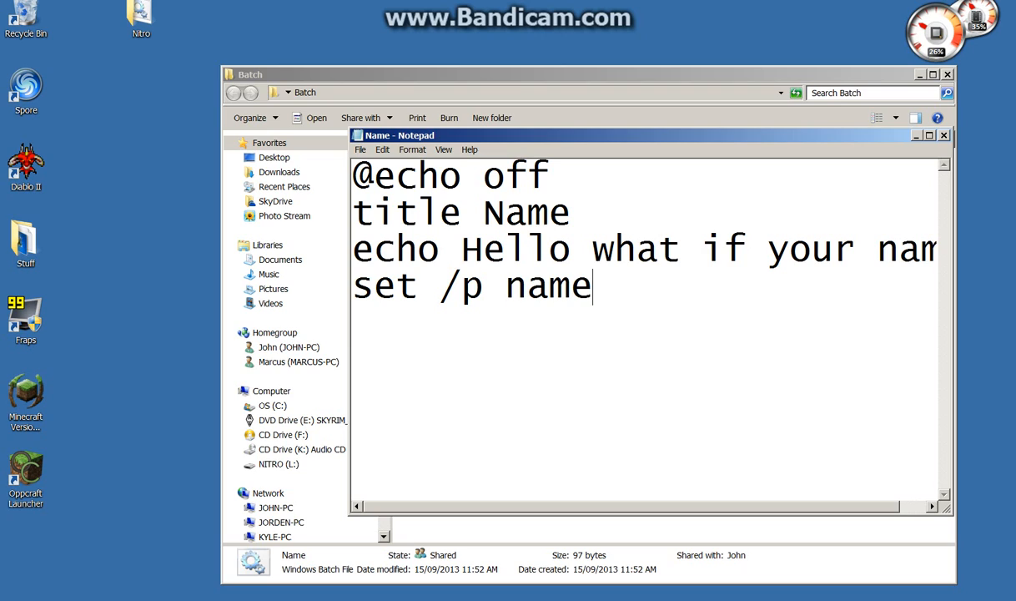
pyautogui.write('=')
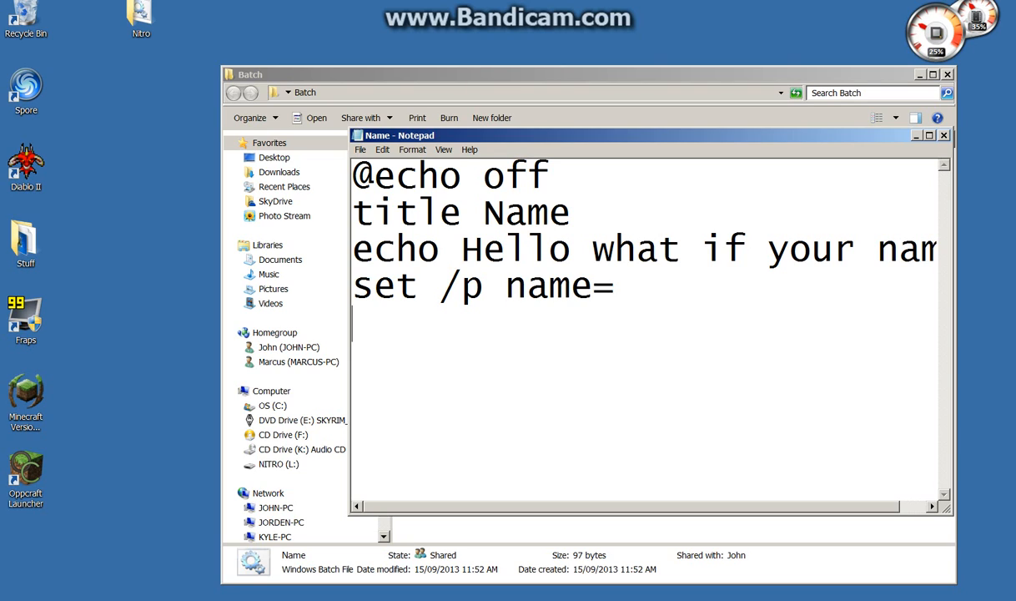
pyautogui.write('echo')
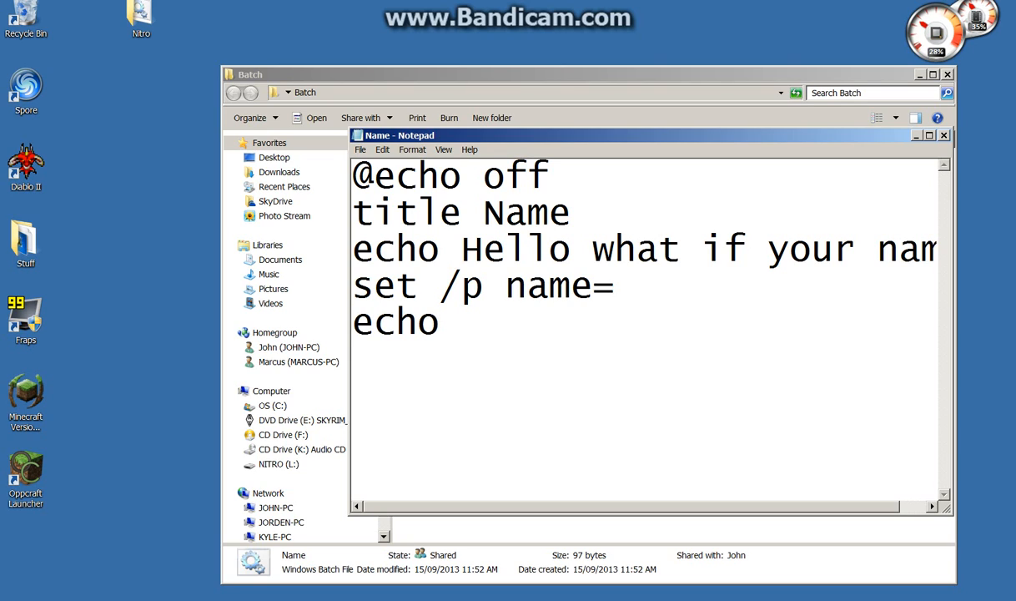
pyautogui.write('.')
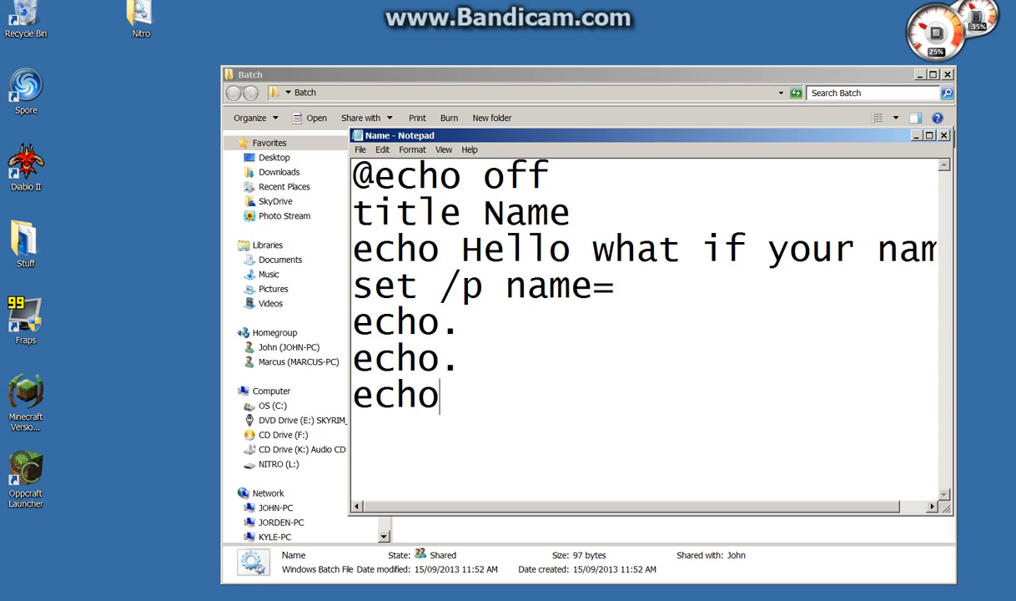
pyautogui.write('.')
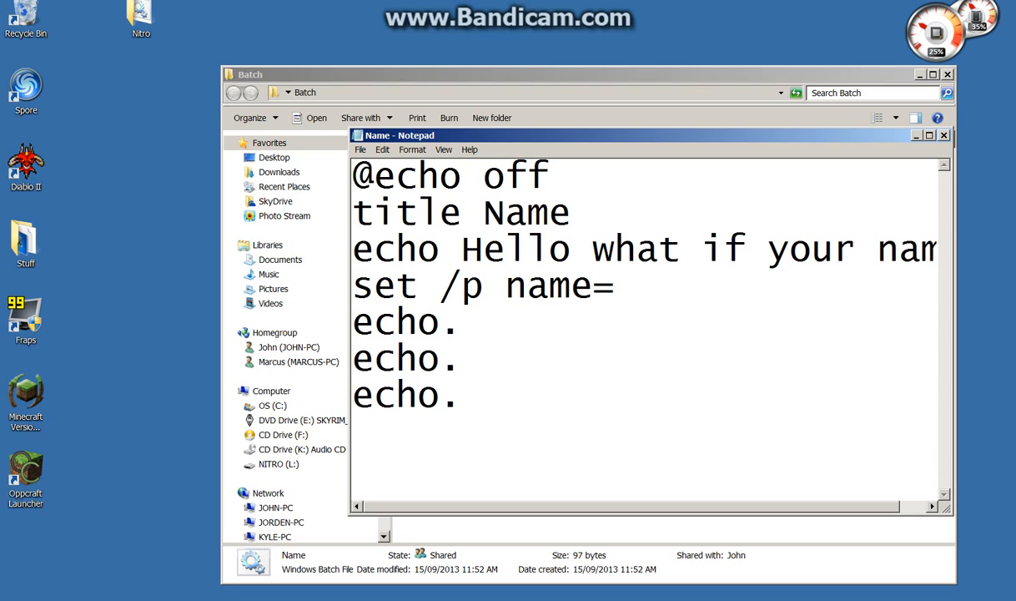
# Step: Add echo Good day %name% followed by a pause>null line
pyautogui.write('echo')
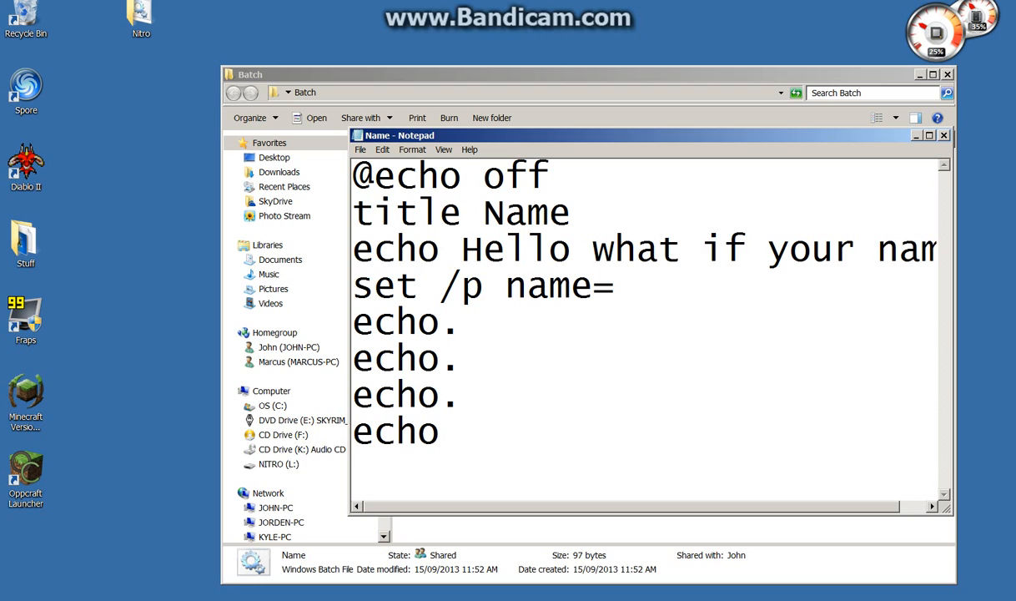
pyautogui.write('Good day')
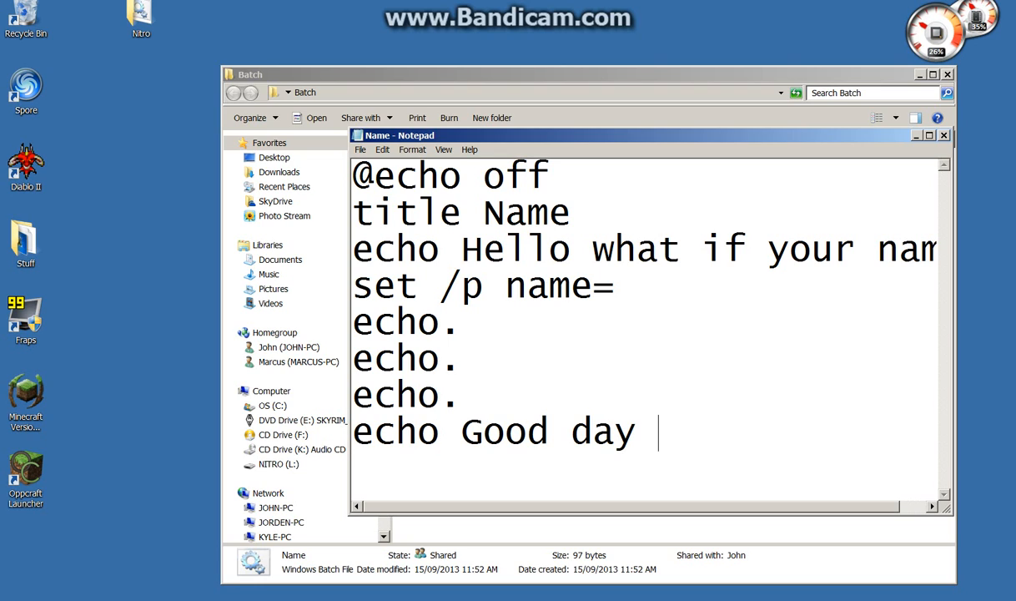
pyautogui.write('%')
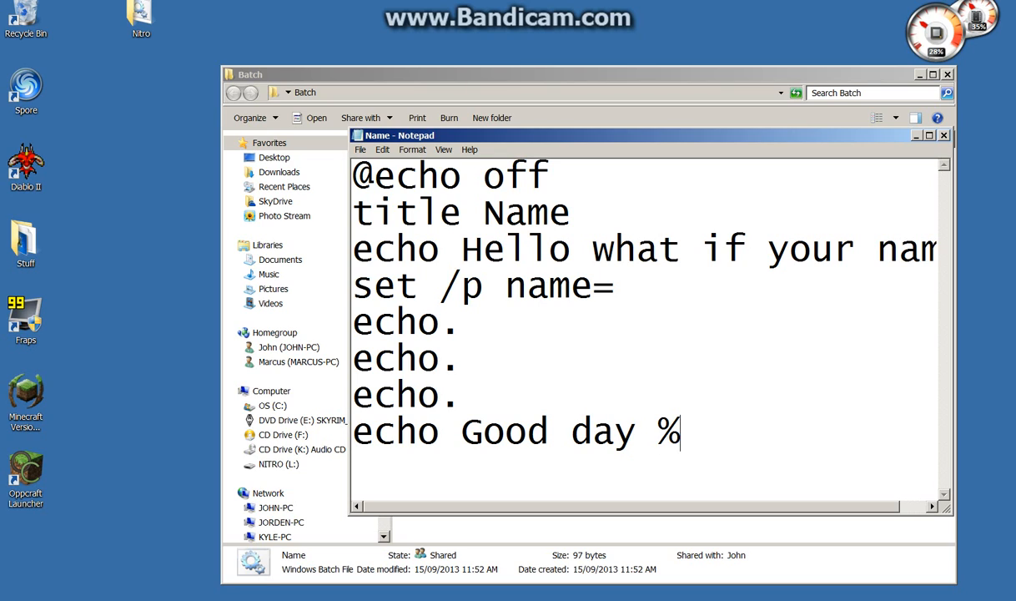
pyautogui.write('name&')
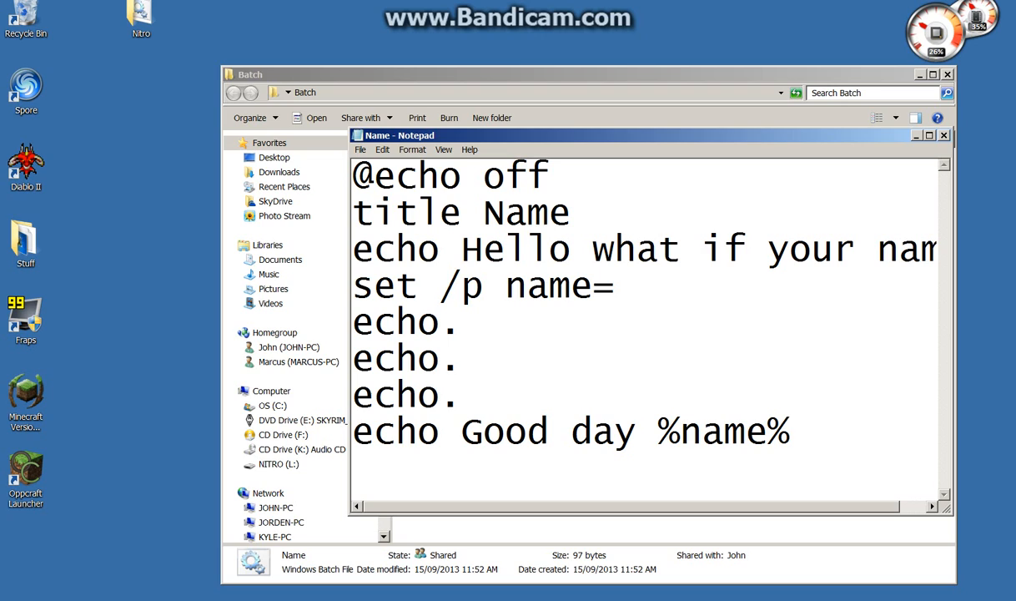
pyautogui.write('pa')
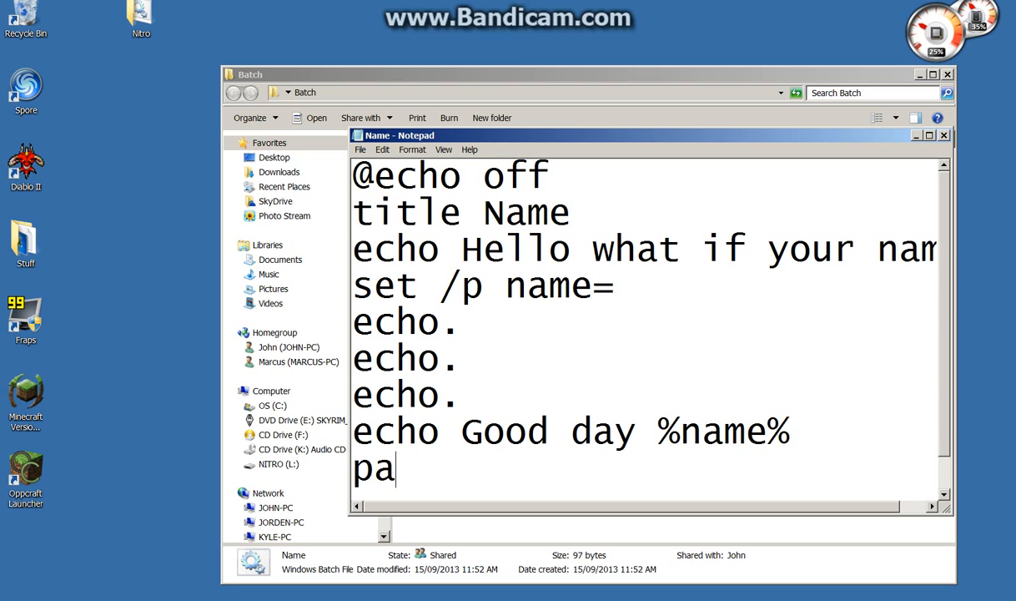
pyautogui.write('use>null')
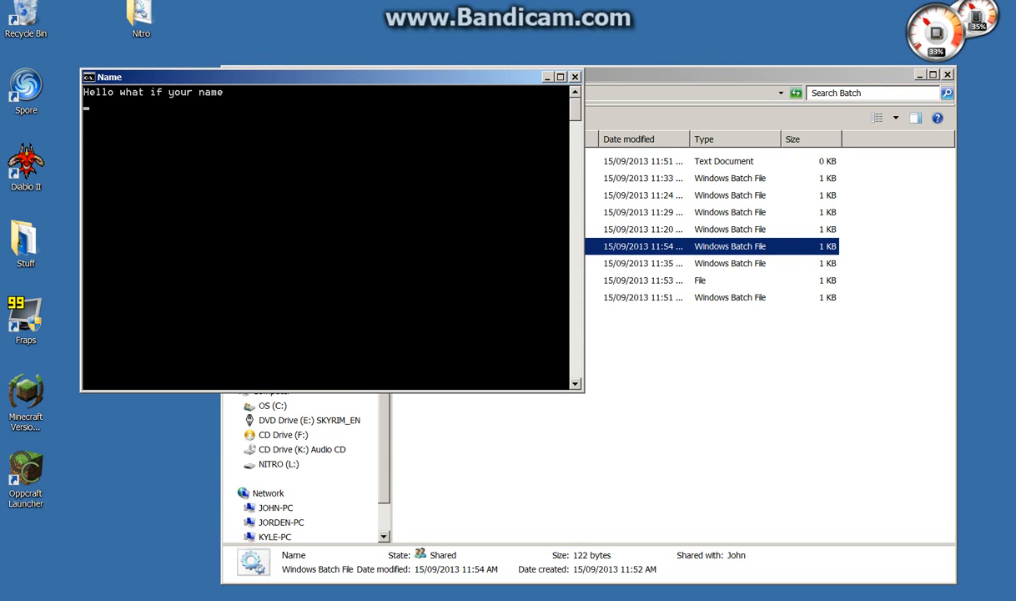
# Step: Enter Jorden at the name prompt, then reopen Name.bat in Notepad
pyautogui.write('Jorden')
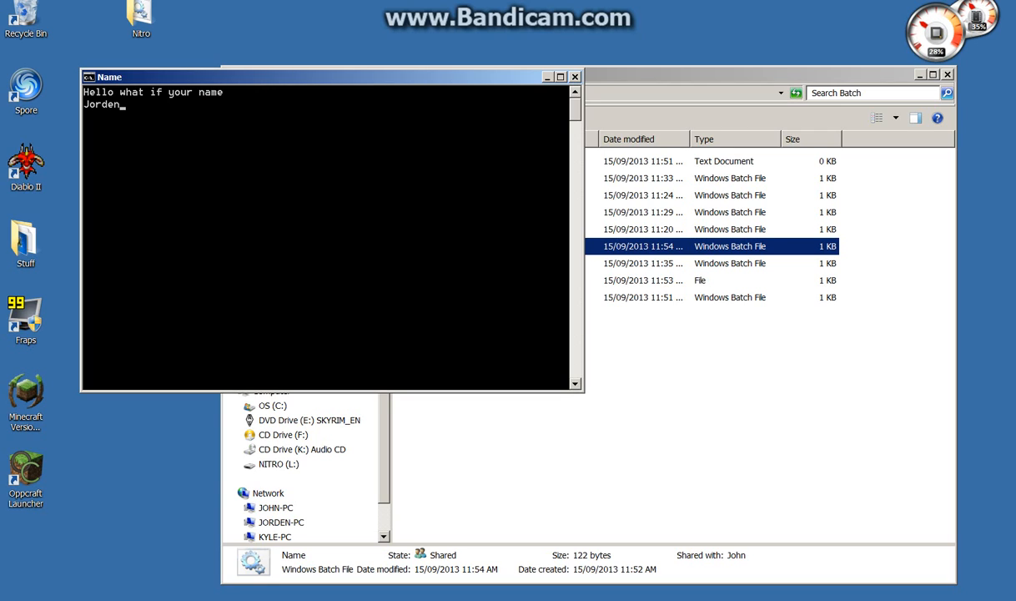
pyautogui.press('enter')
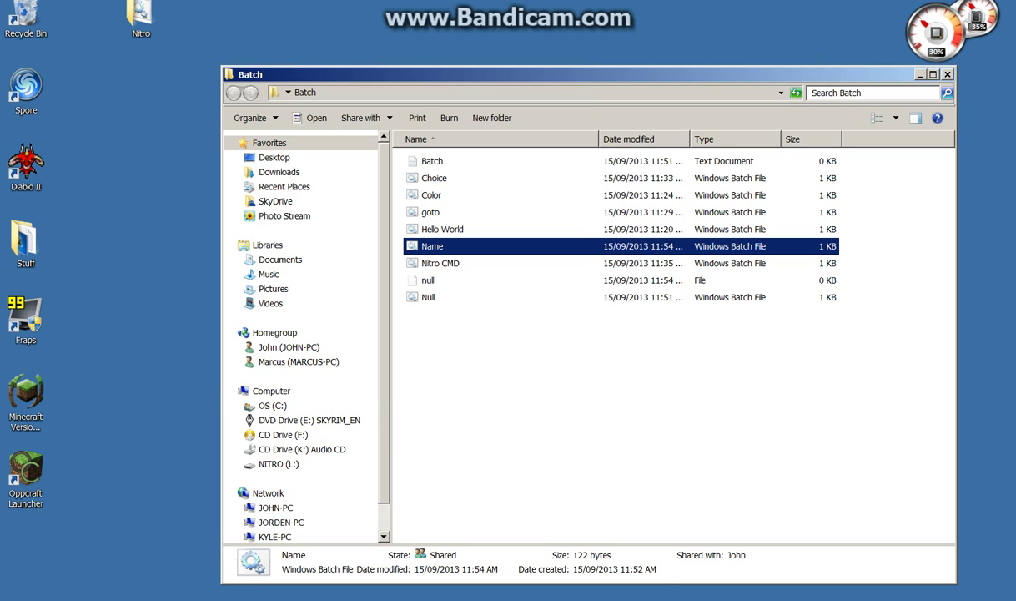
pyautogui.doubleClick(431, 246)
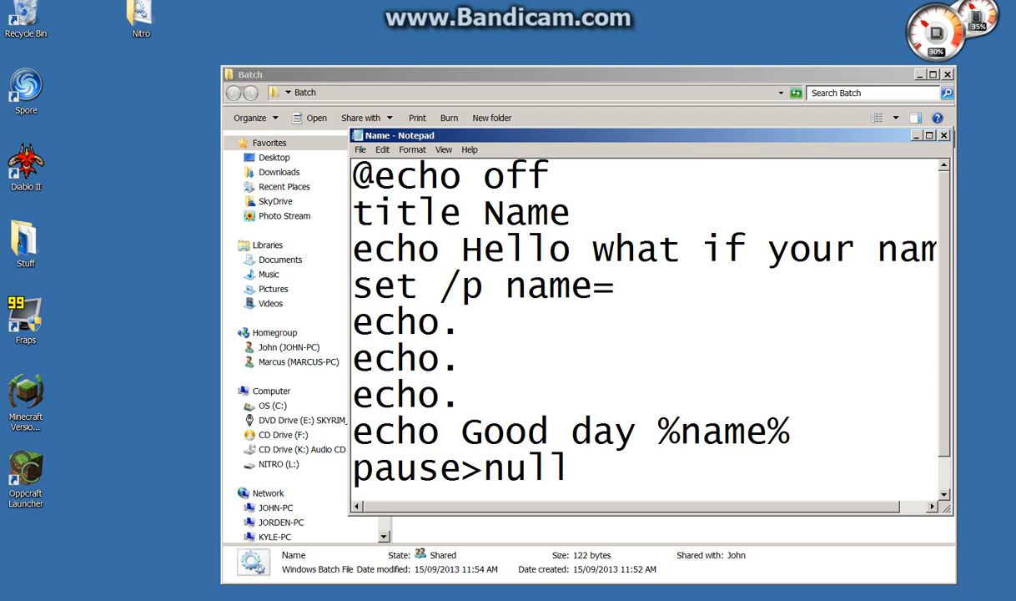
# Step: Duplicate the name prompt and Good day greeting block after the first pause>null
pyautogui.click(615, 285)
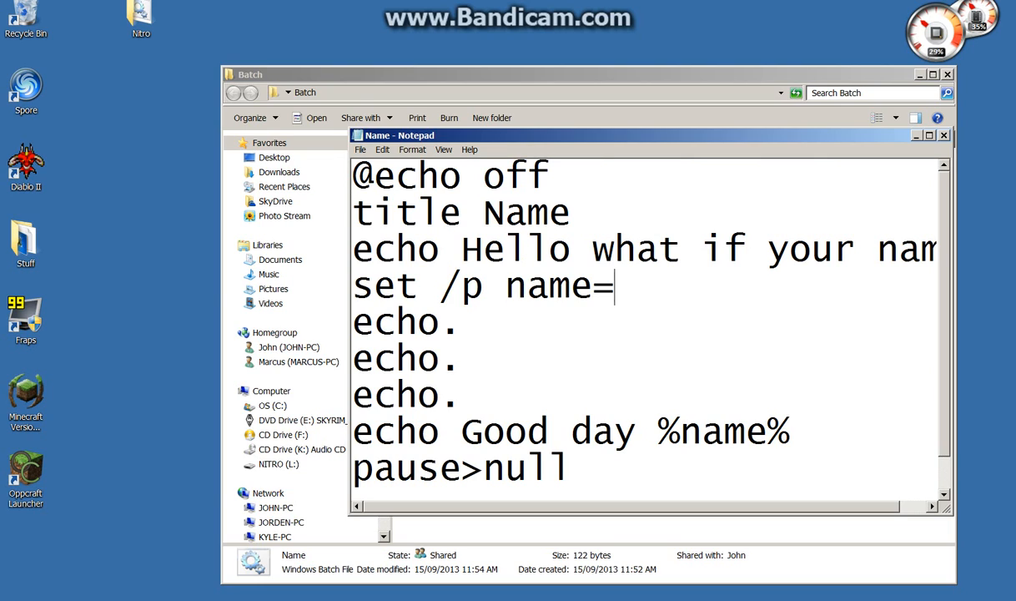
pyautogui.press('Enter')
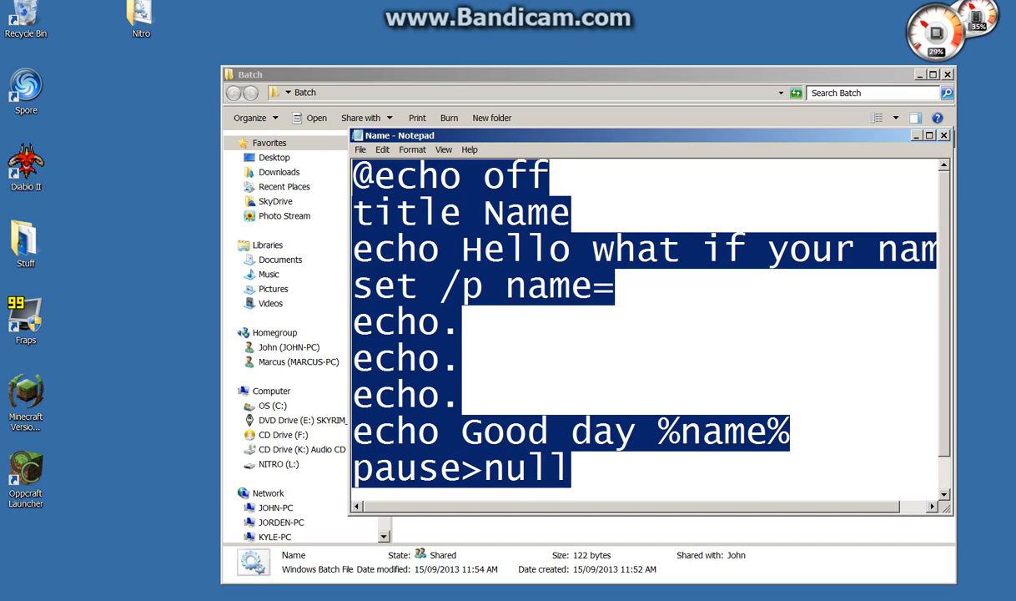
pyautogui.click(564, 470)
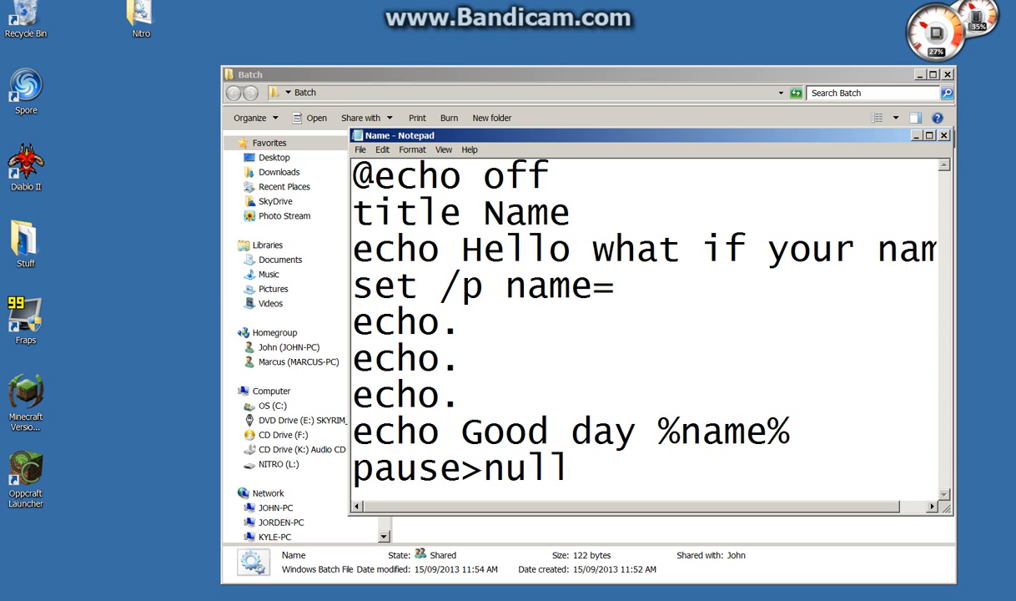
pyautogui.press('ctrl+a')
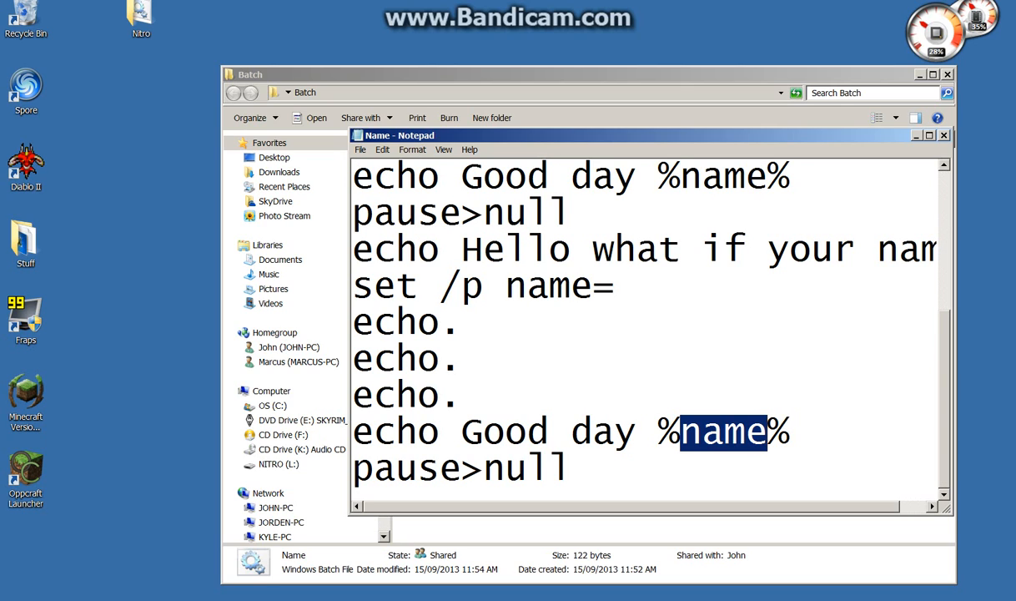
pyautogui.doubleClick(551, 286)
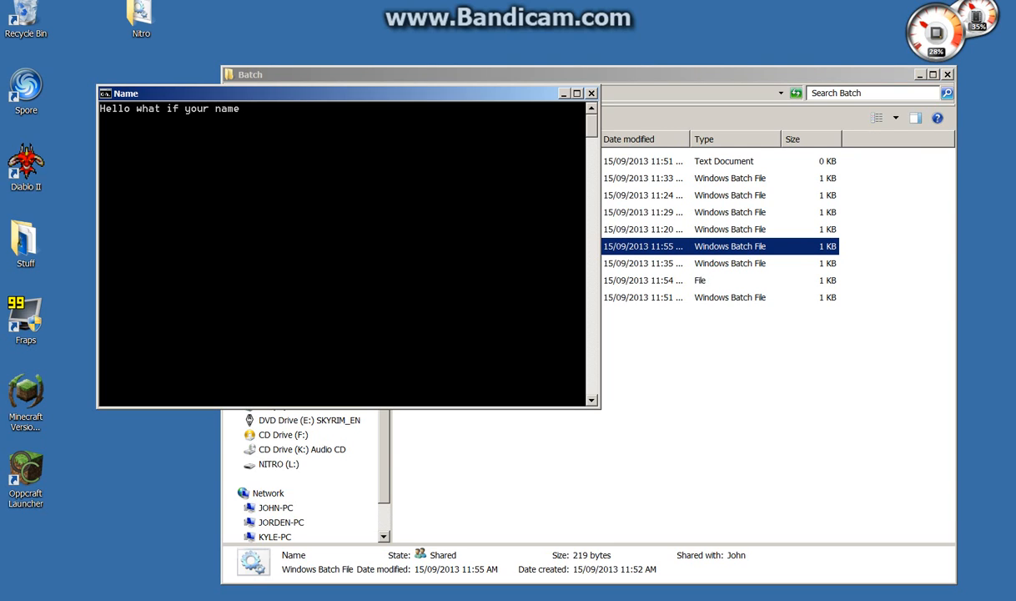
# Step: Answer the first name prompt with Jorden and the repeated one with Notch
pyautogui.write('Jorden')
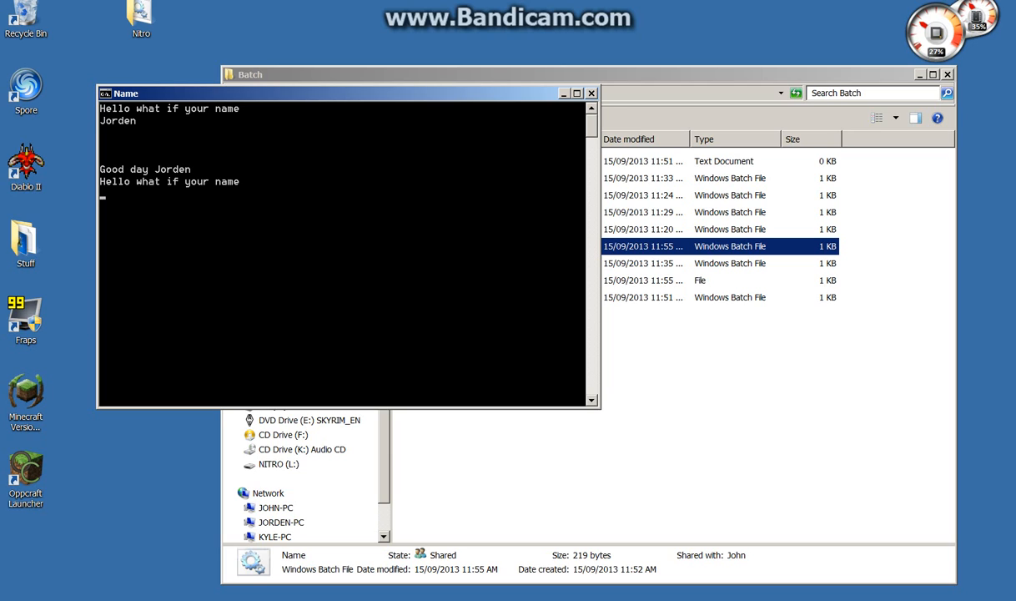
pyautogui.write('Notch')
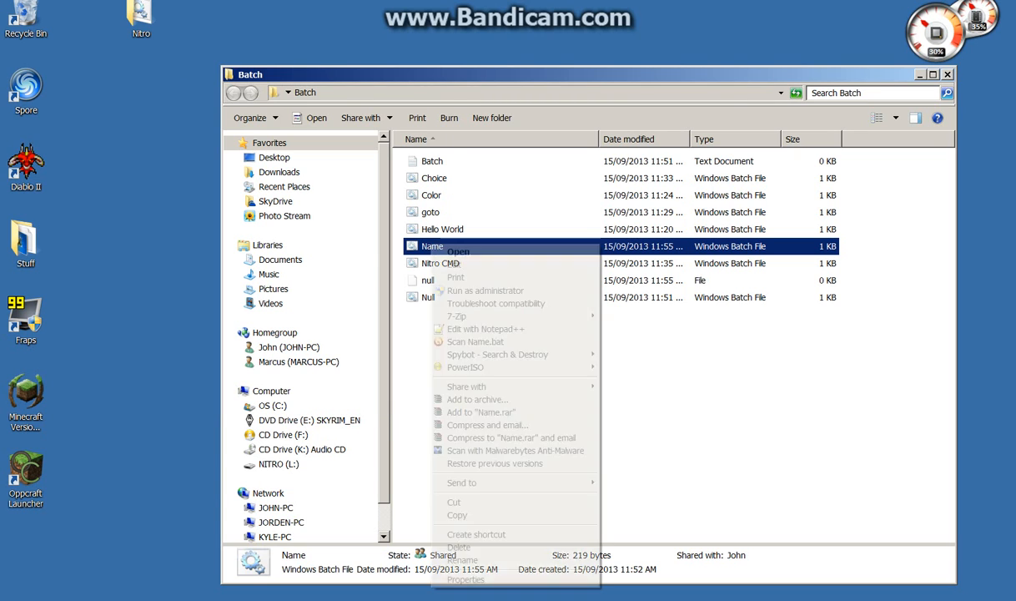
# Step: Edit Name.bat so %name% moves to its own line, save, and rerun
pyautogui.click(454, 249)
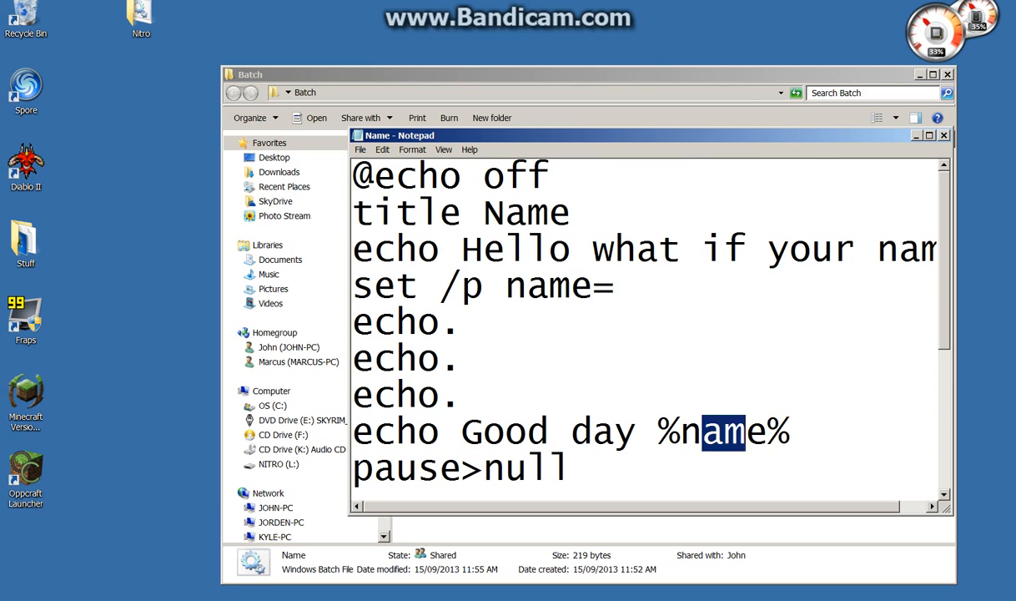
pyautogui.doubleClick(729, 432)
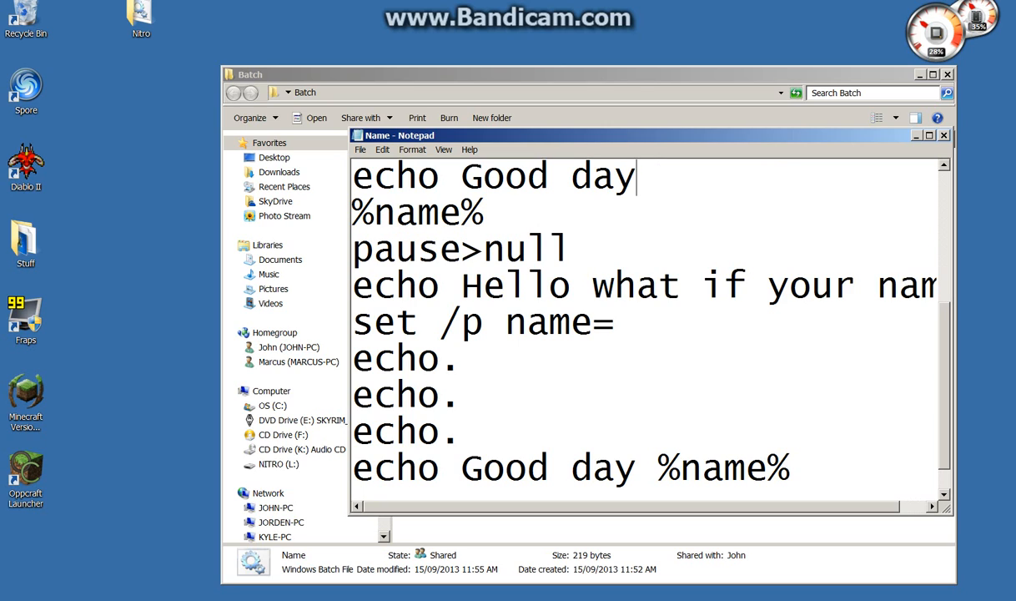
pyautogui.scroll(-3)
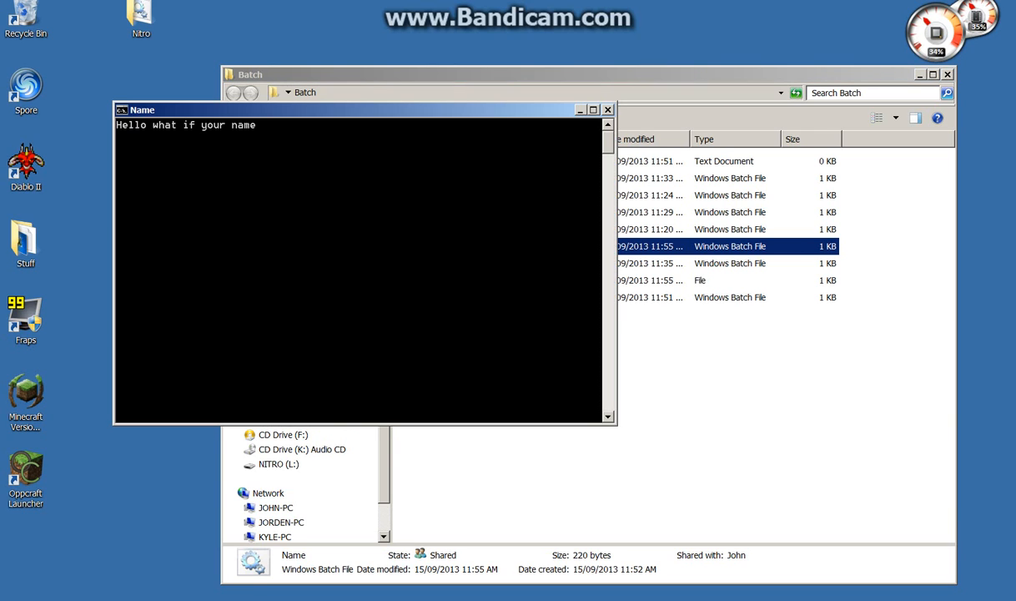
pyautogui.write('nbi0ny9j')
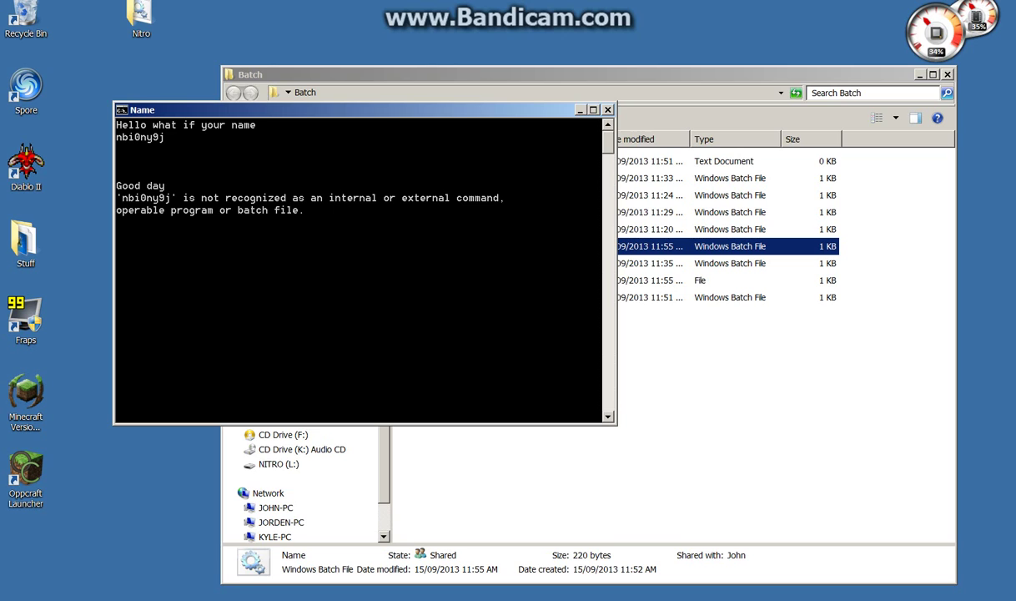
pyautogui.write('iophbtr')
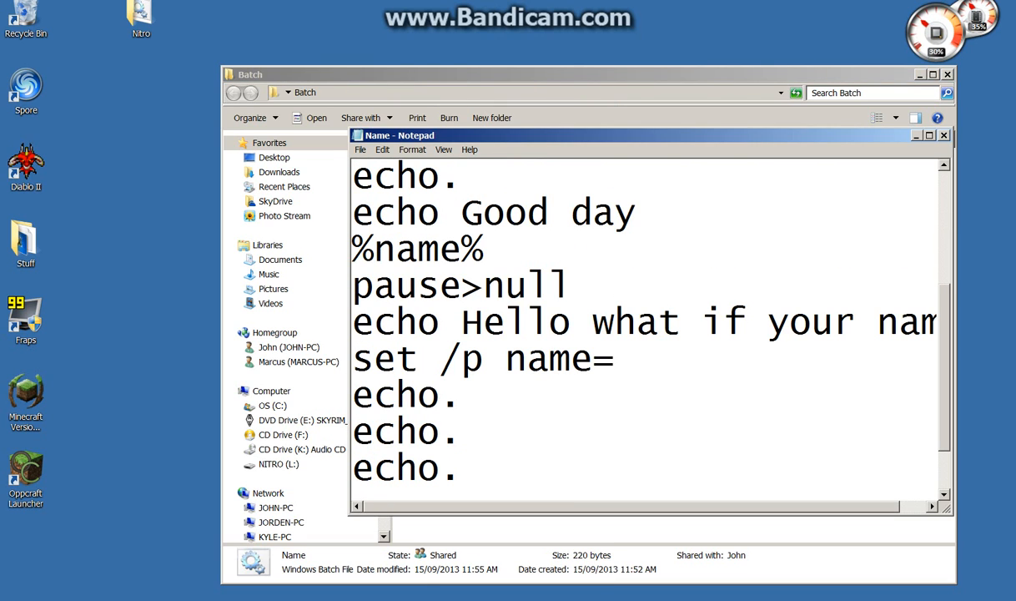
pyautogui.scroll(-3)
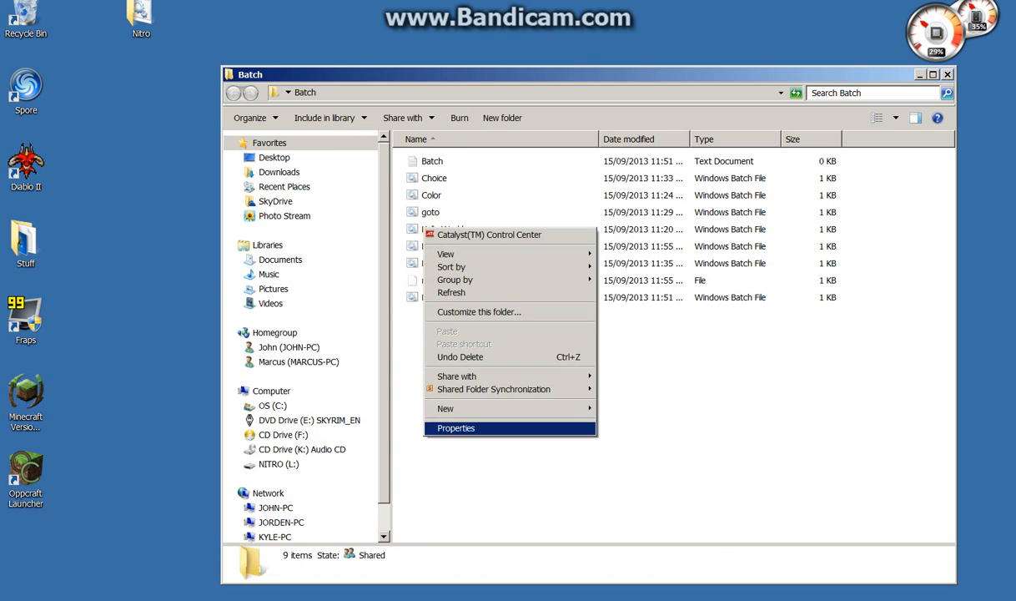
pyautogui.click(456, 427)
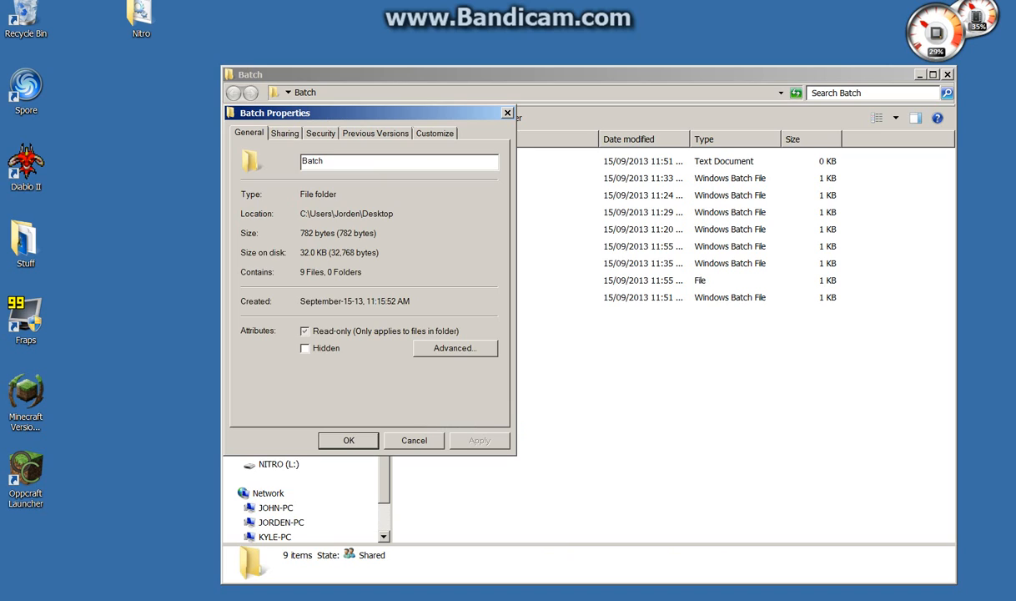
pyautogui.click(375, 133)
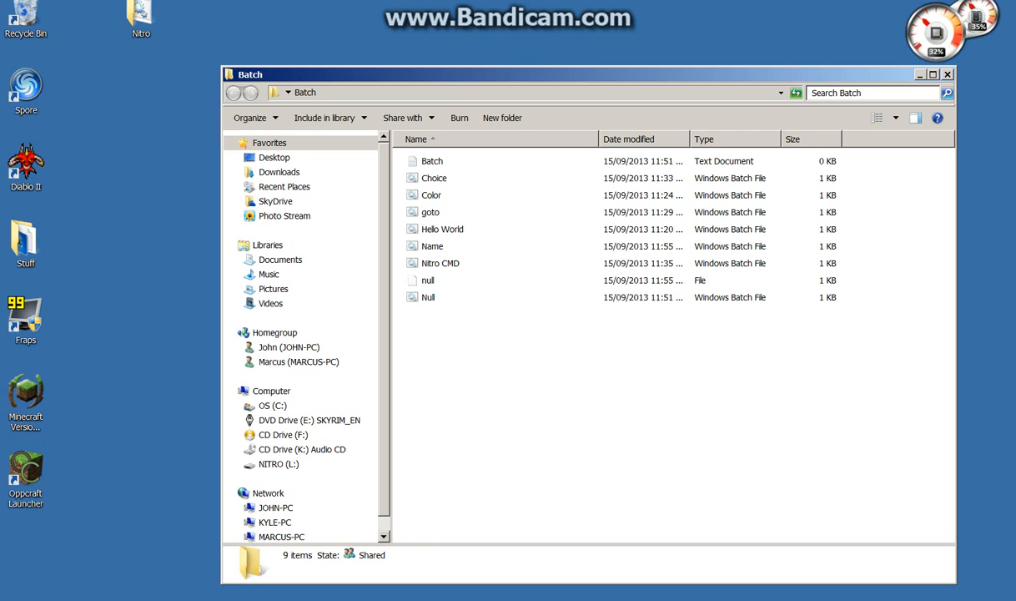
# Step: Run Name.bat, then reopen it in Notepad via Edit from its right-click menu
pyautogui.doubleClick(430, 245)
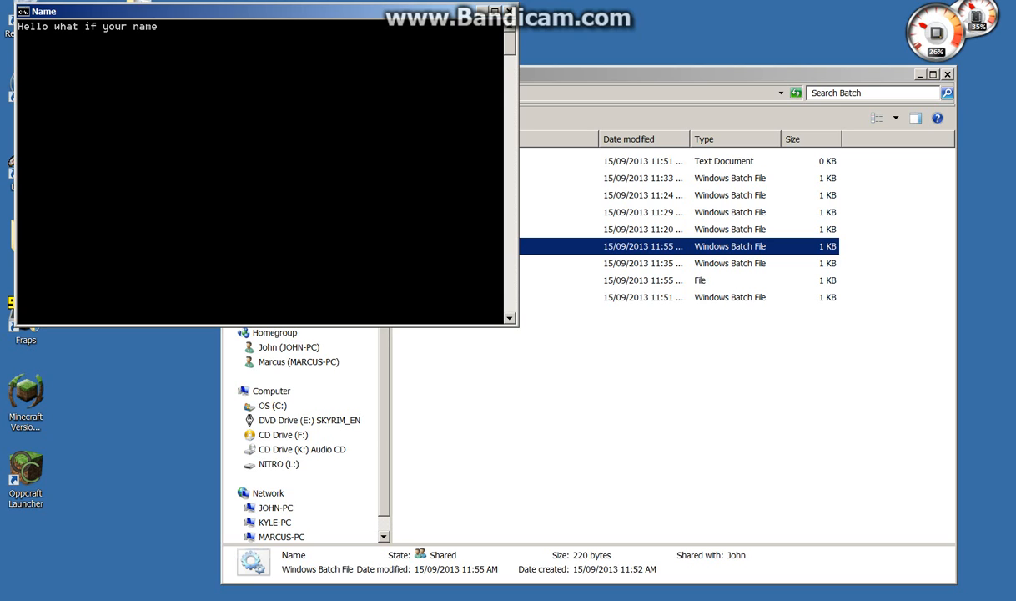
pyautogui.rightClick(432, 245)
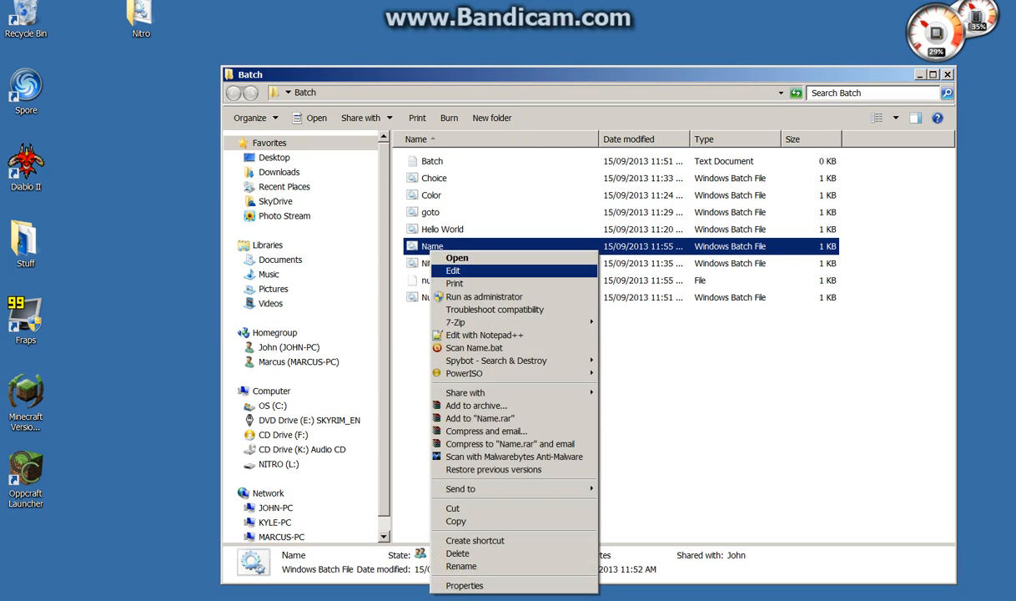
pyautogui.click(453, 271)
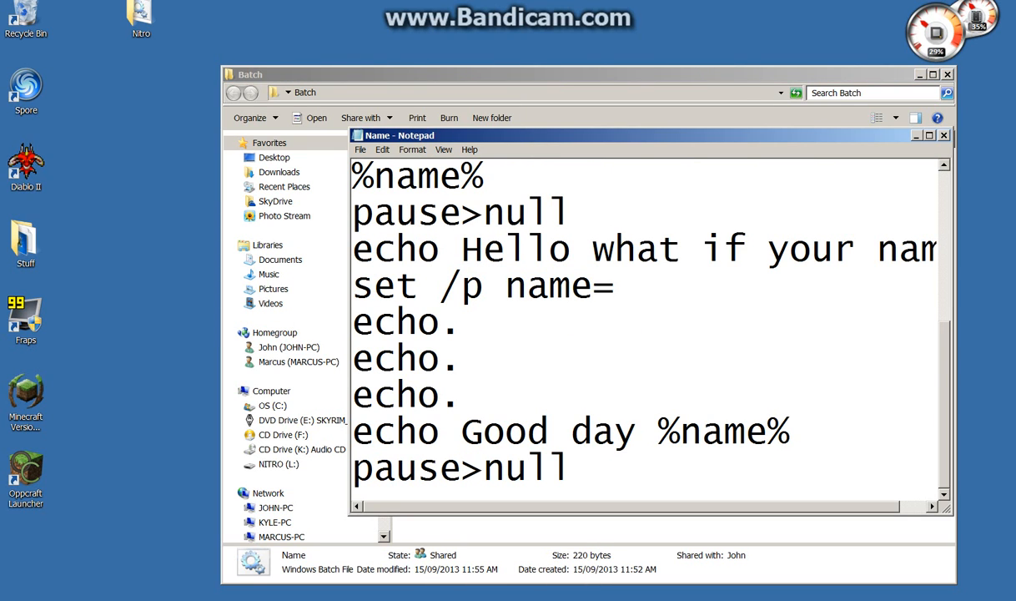